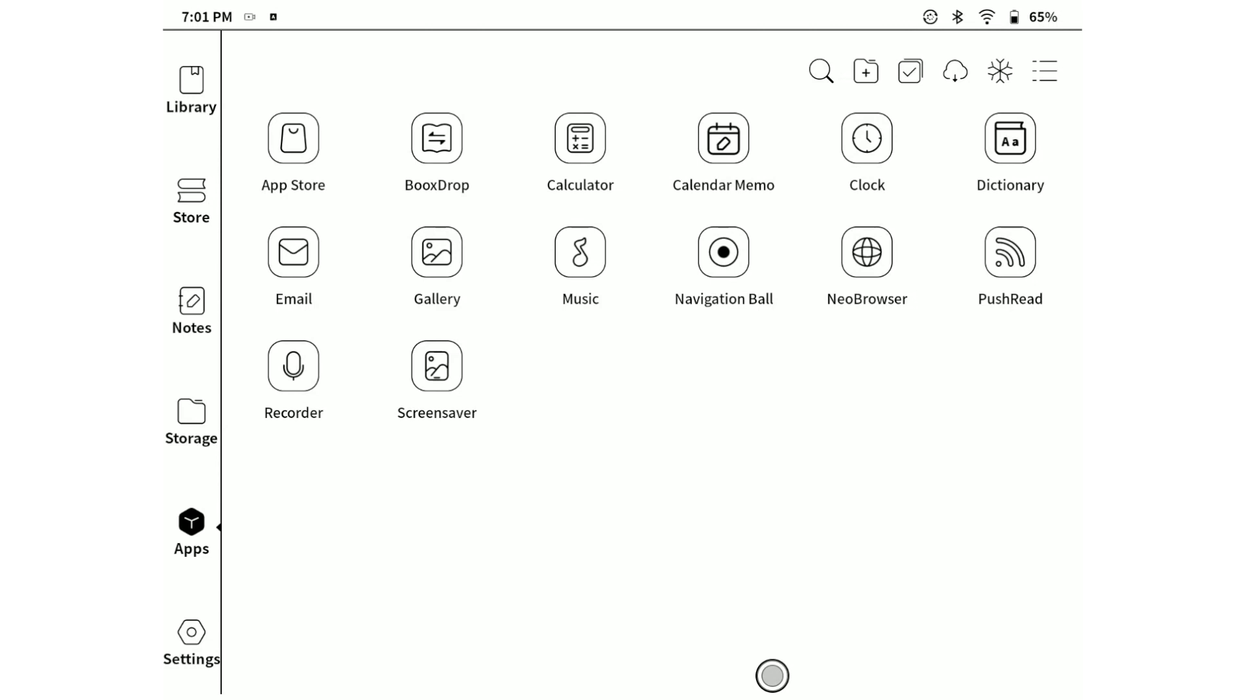
Launch PushRead and go to its RSS subscriptions directory.
left_click(1008, 253)
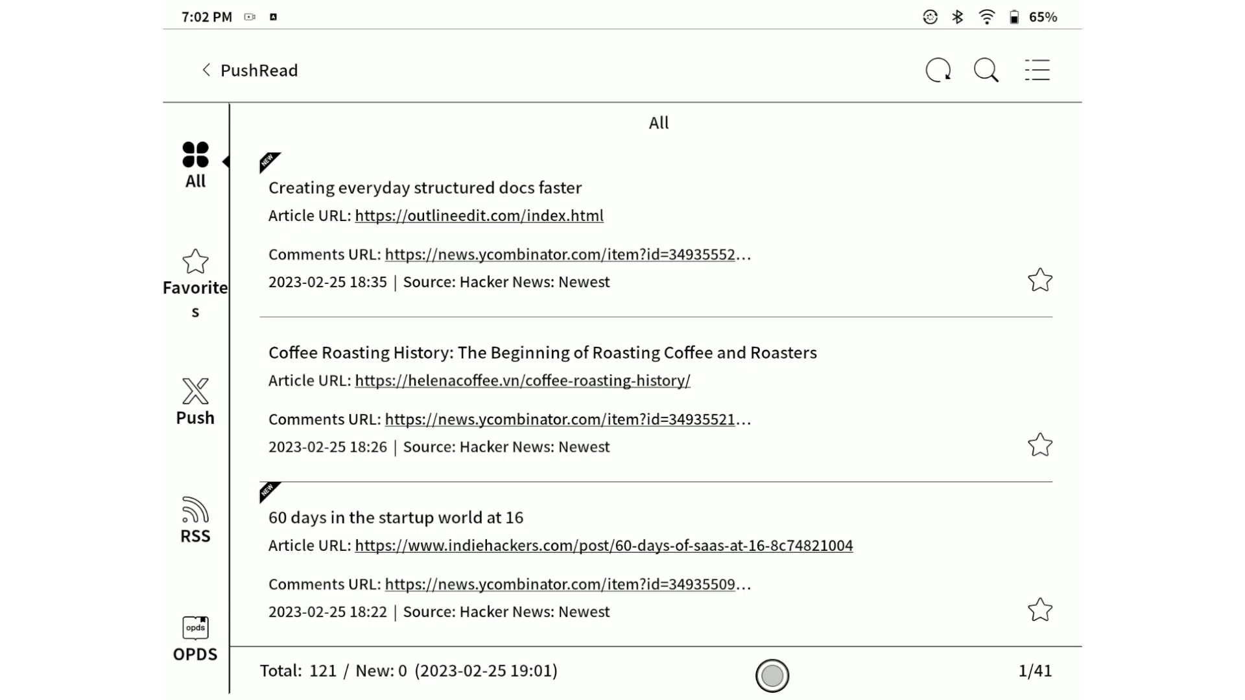
left_click(194, 516)
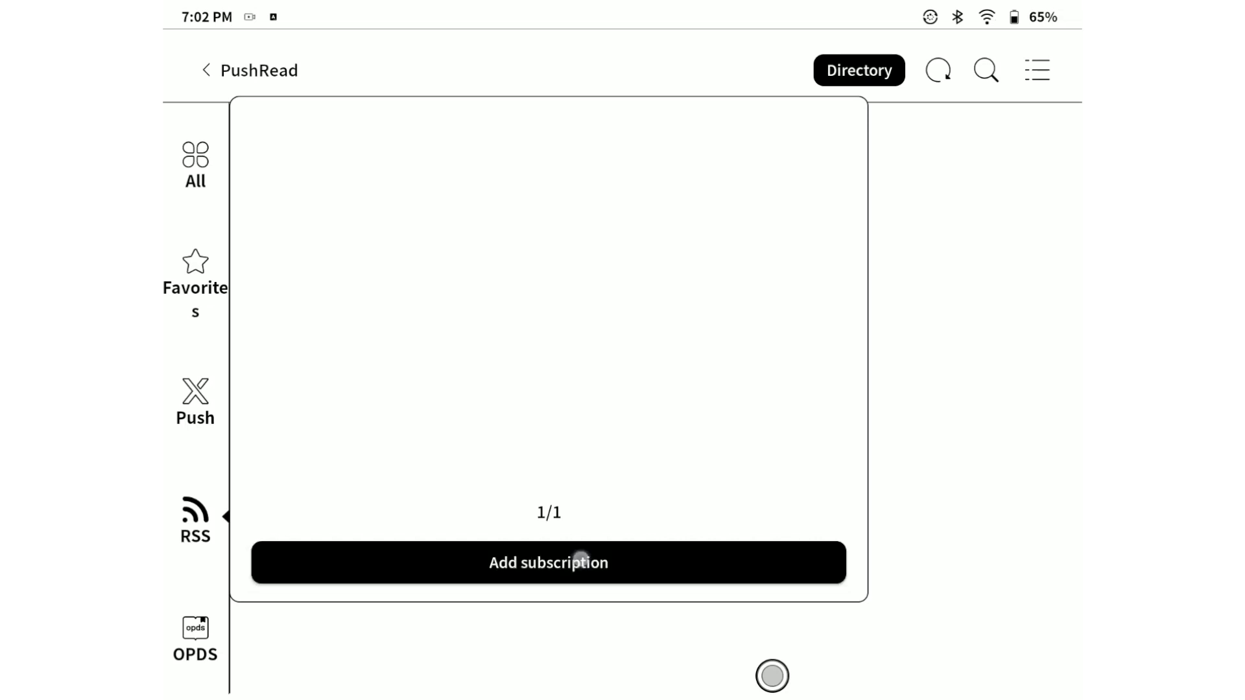
Start a new custom subscription and begin creating a subscription group.
left_click(547, 561)
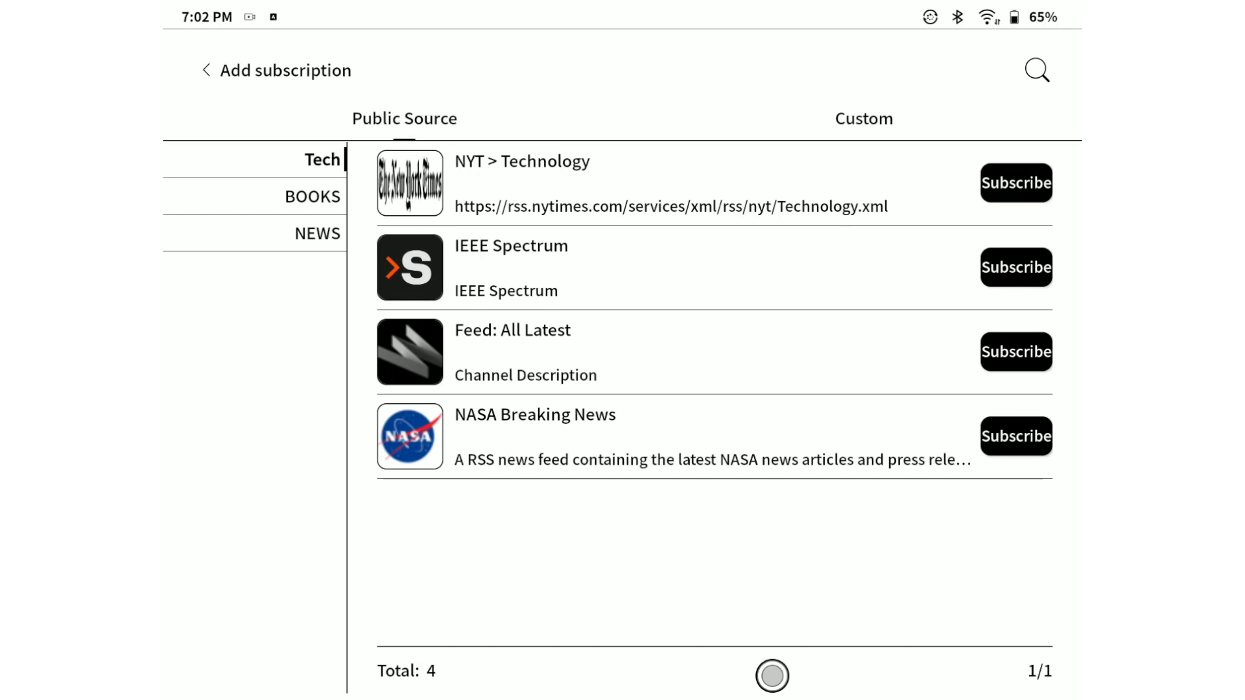
left_click(864, 118)
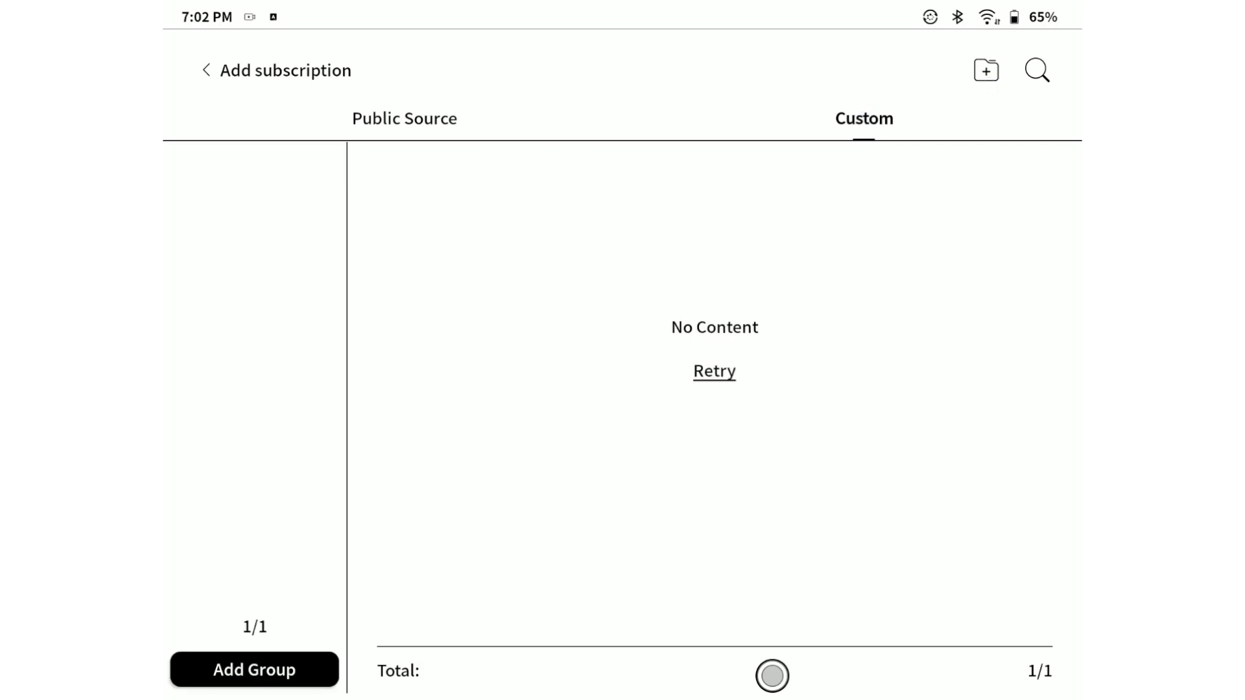
left_click(254, 669)
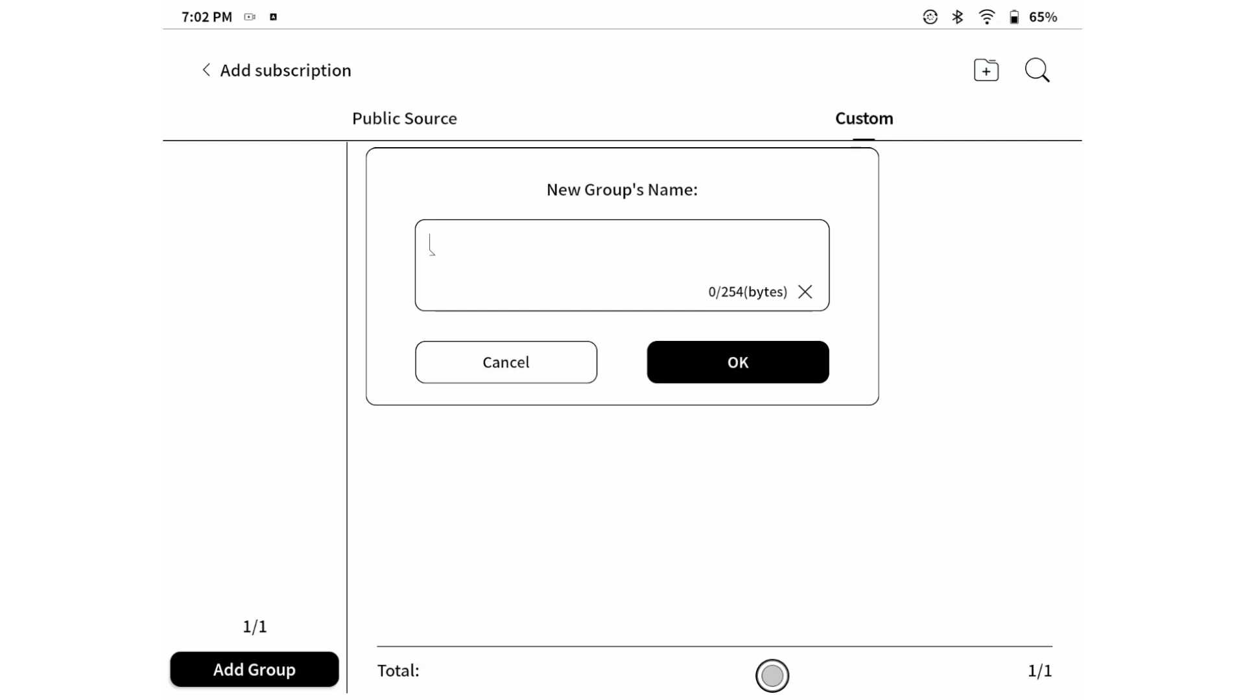
Name the new group 'Technology' and confirm it.
type("Technology")
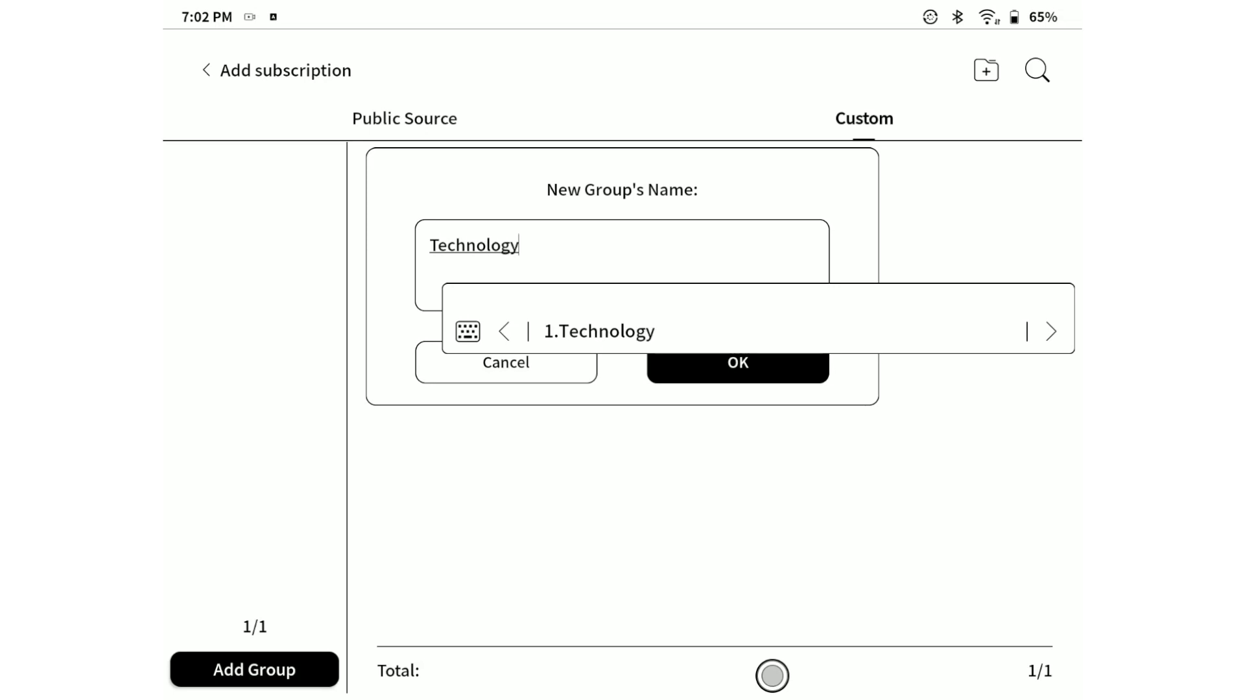
left_click(736, 362)
type("https://")
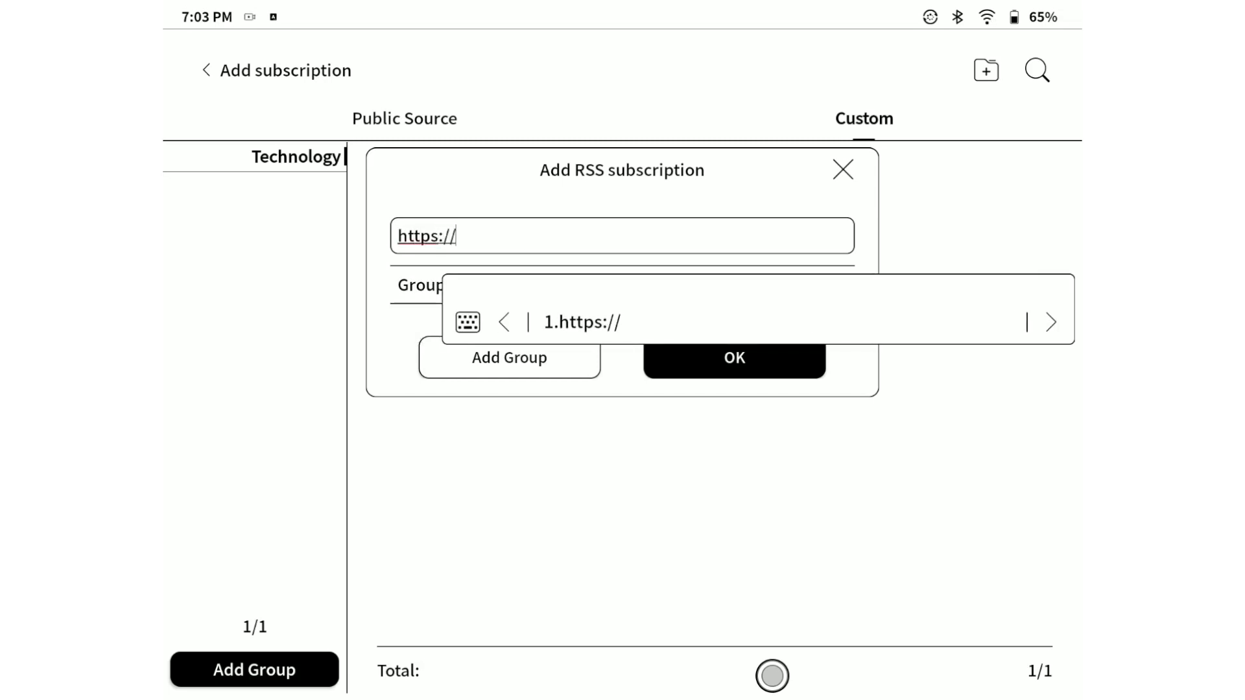
type("cy")
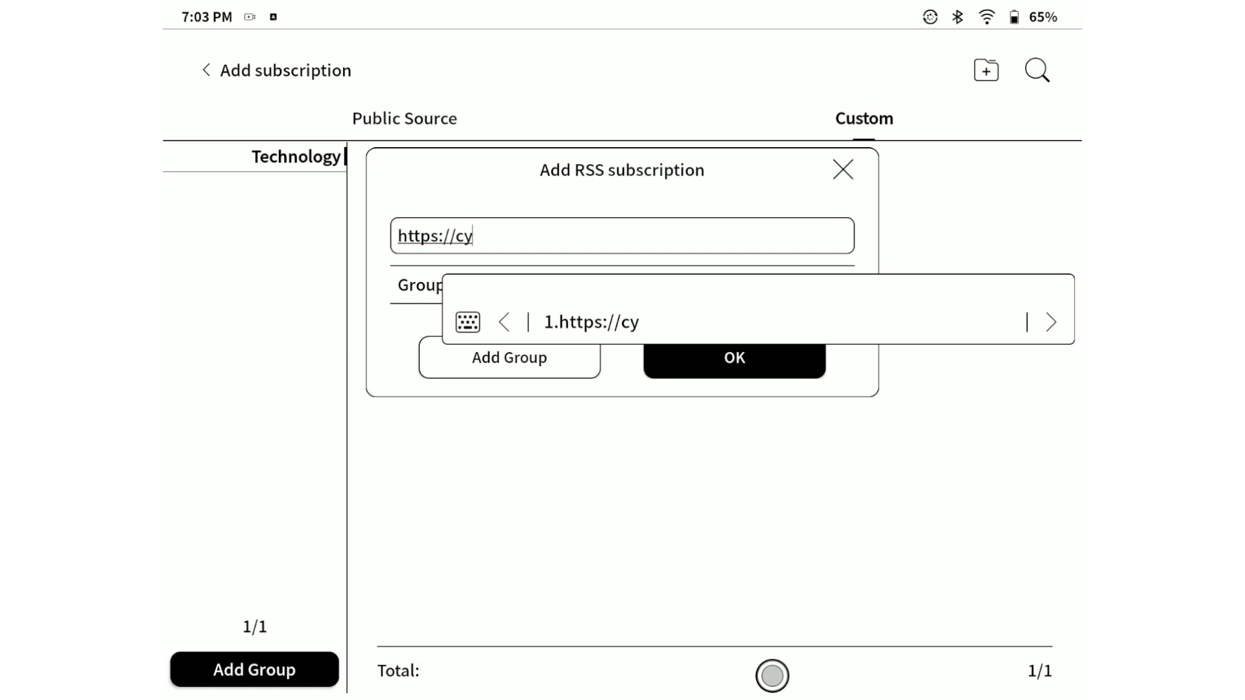
type("berciti")
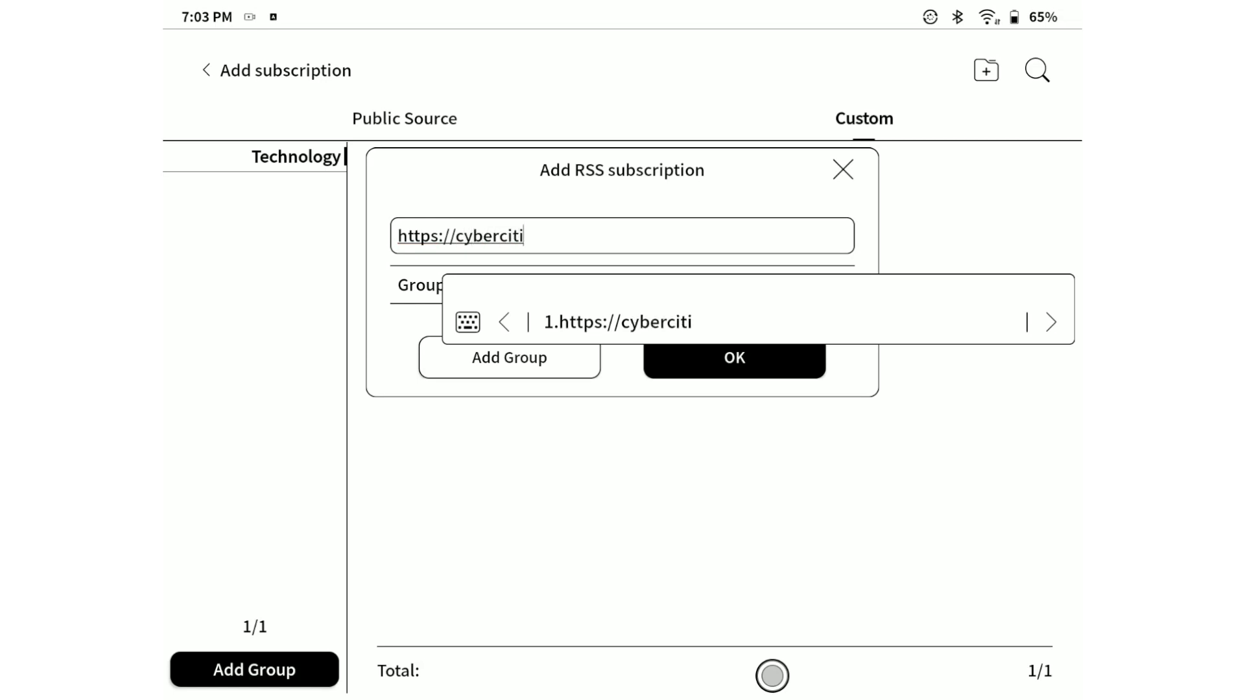
type(".co")
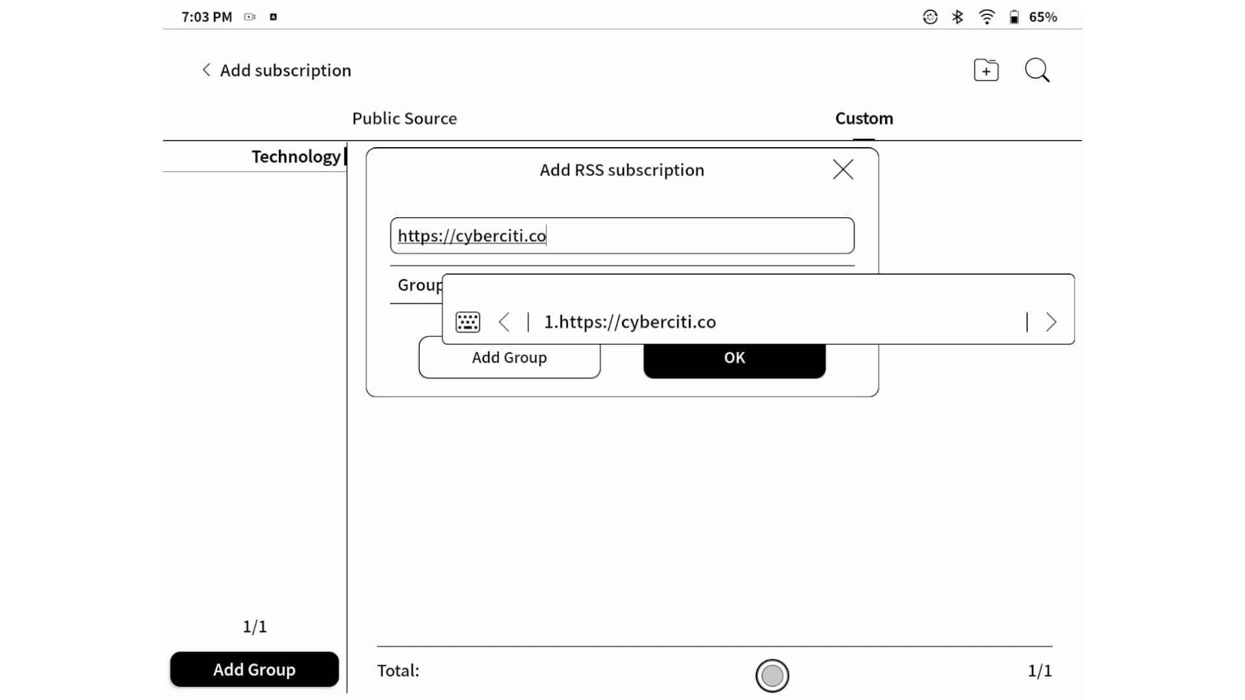
type("m/feed/")
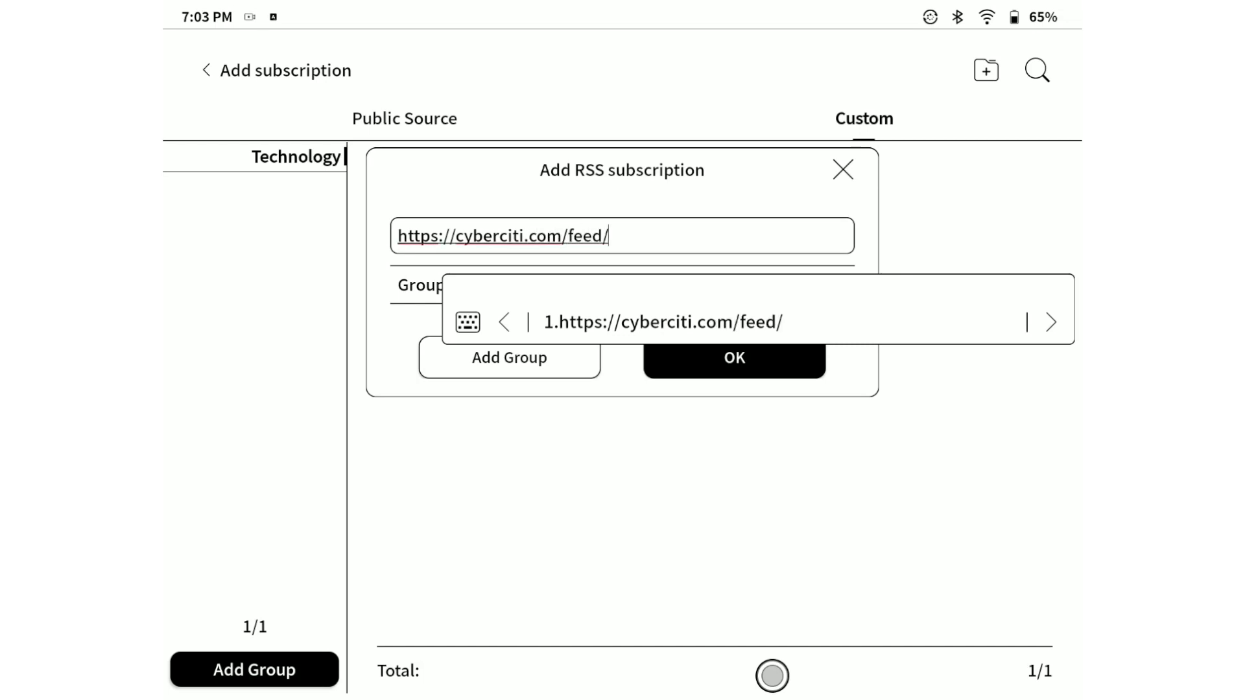
left_click(731, 358)
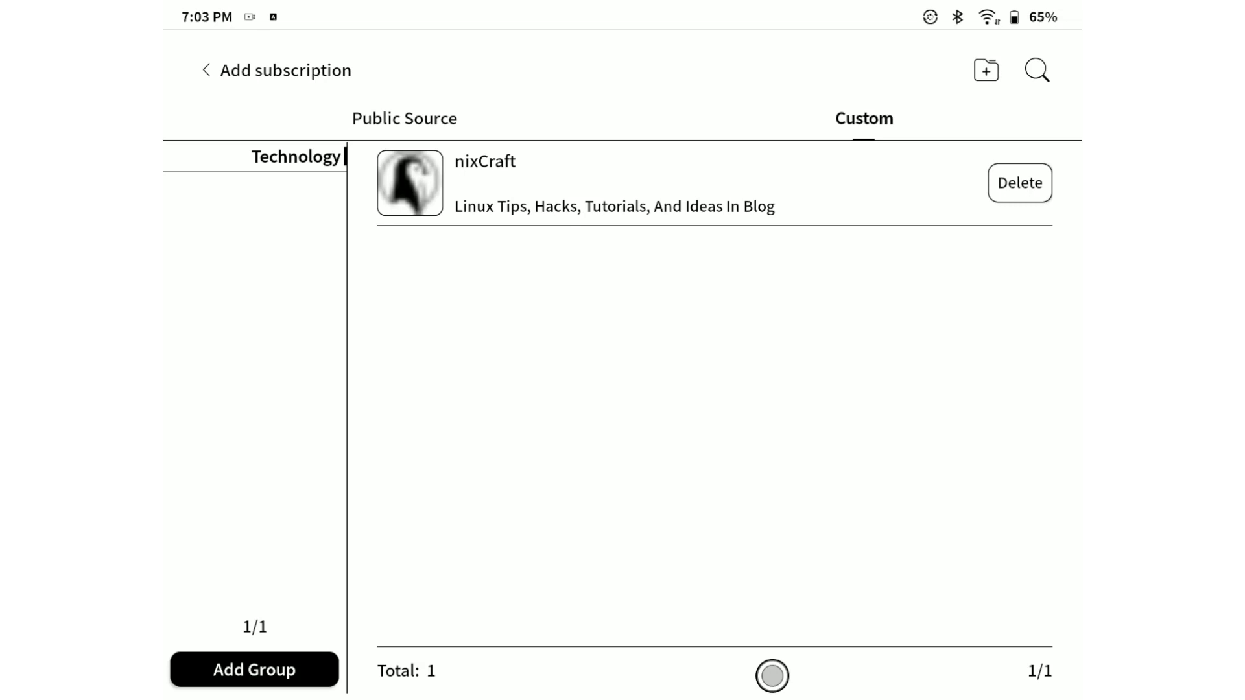
left_click(984, 70)
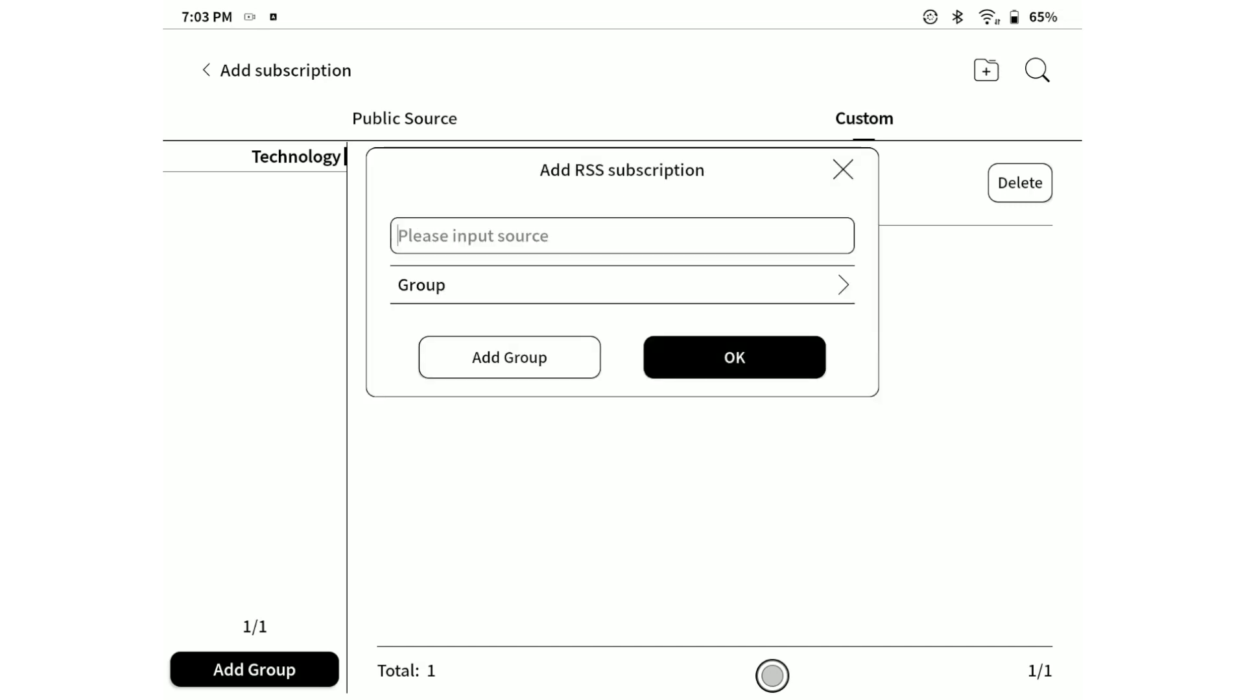
type("https://www")
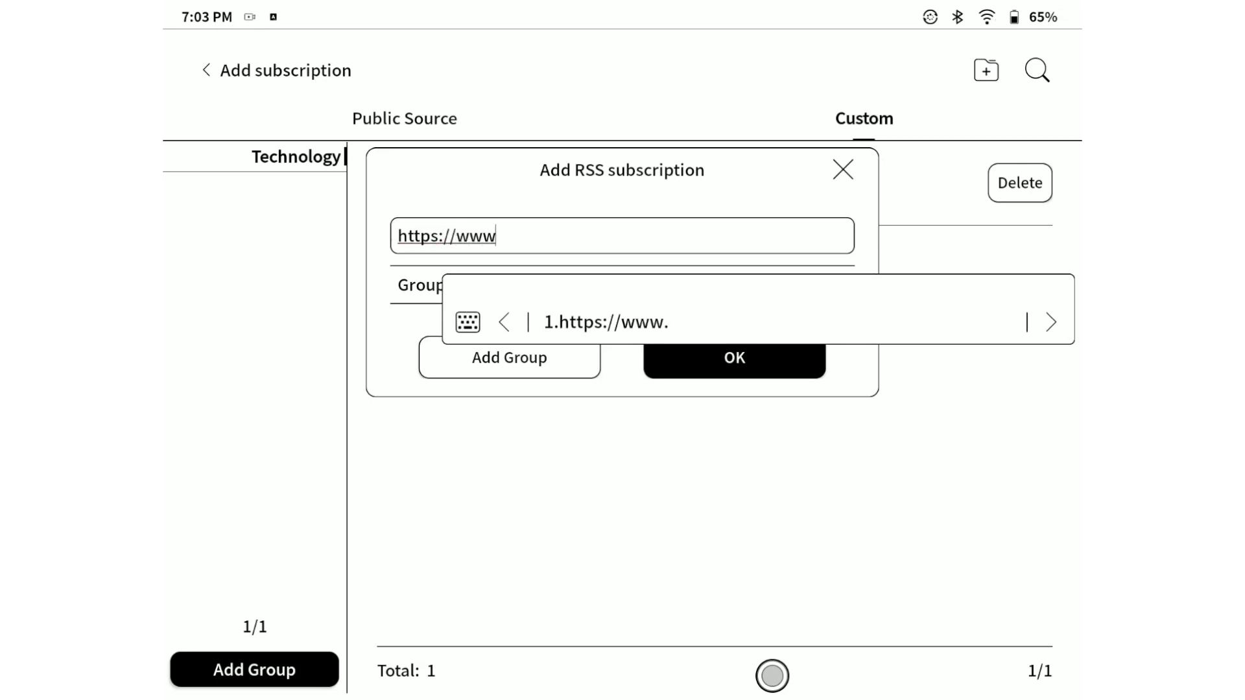
type(".apple.com")
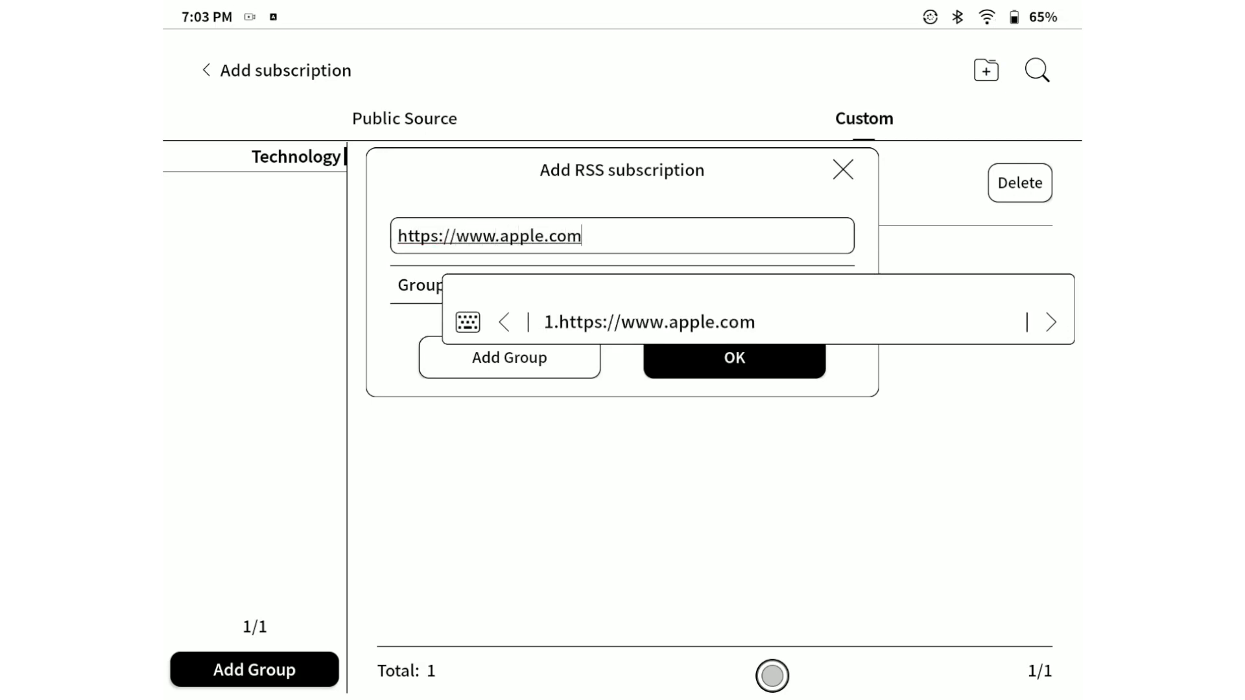
type("/newsroo")
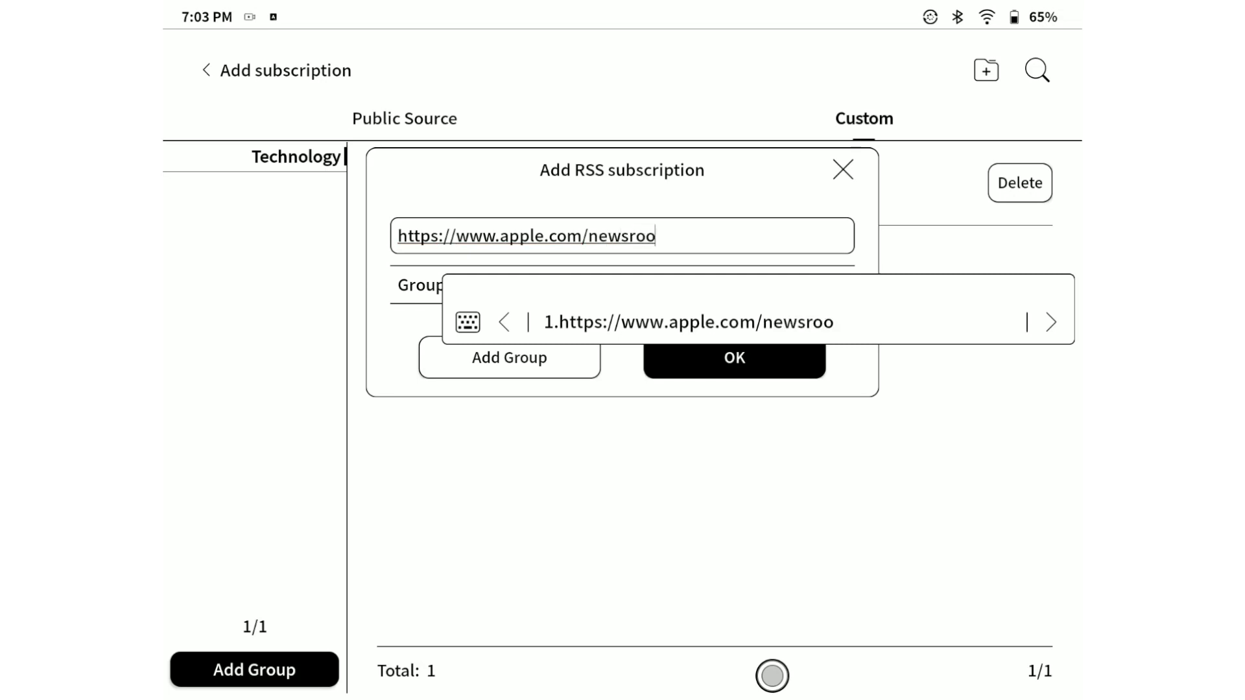
type("m/rss")
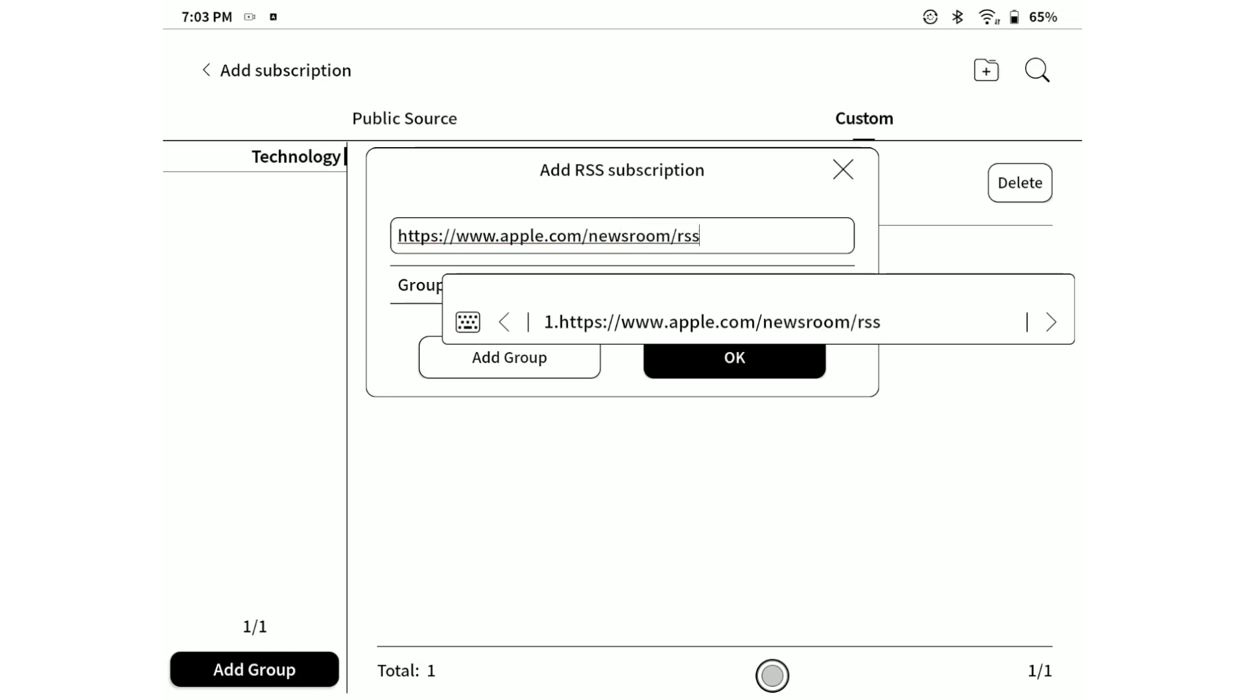
type("-feed.rss")
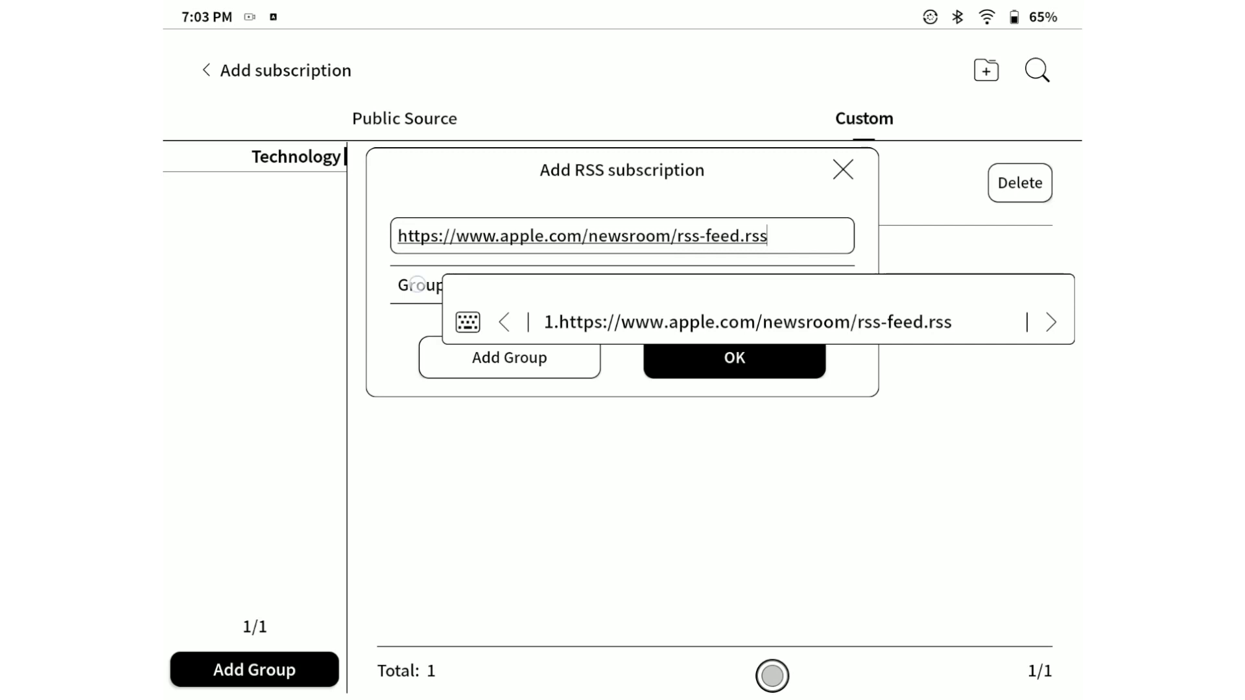
left_click(510, 285)
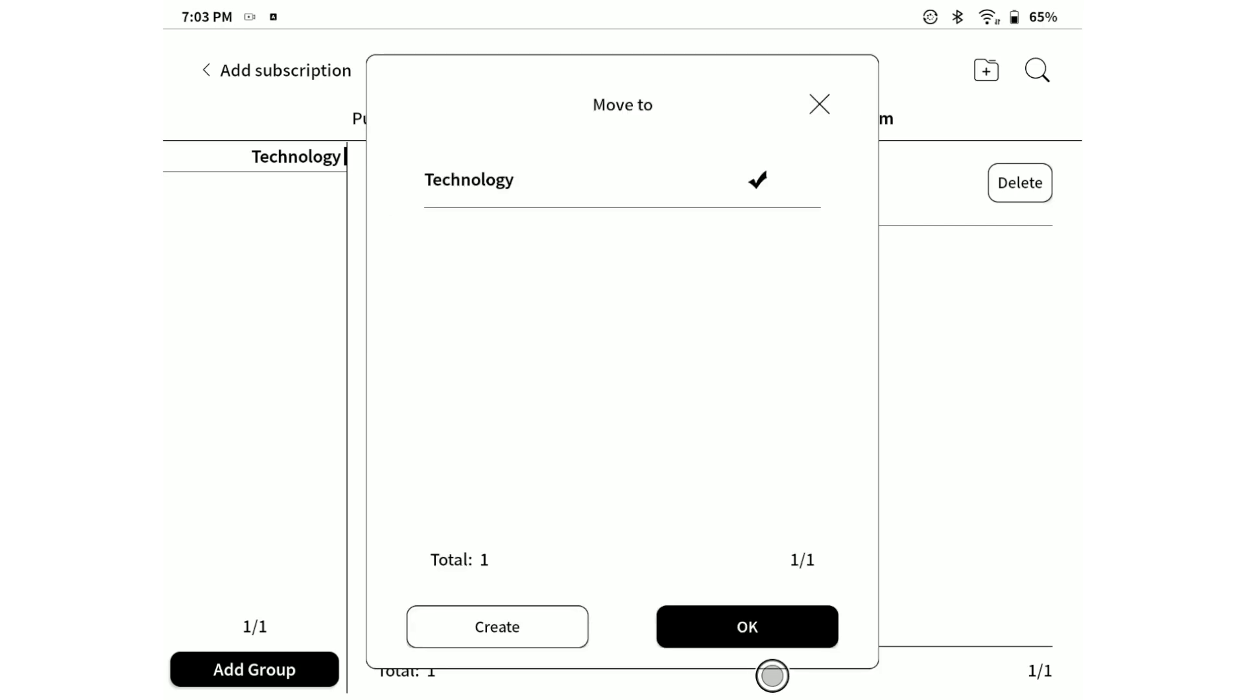
left_click(745, 626)
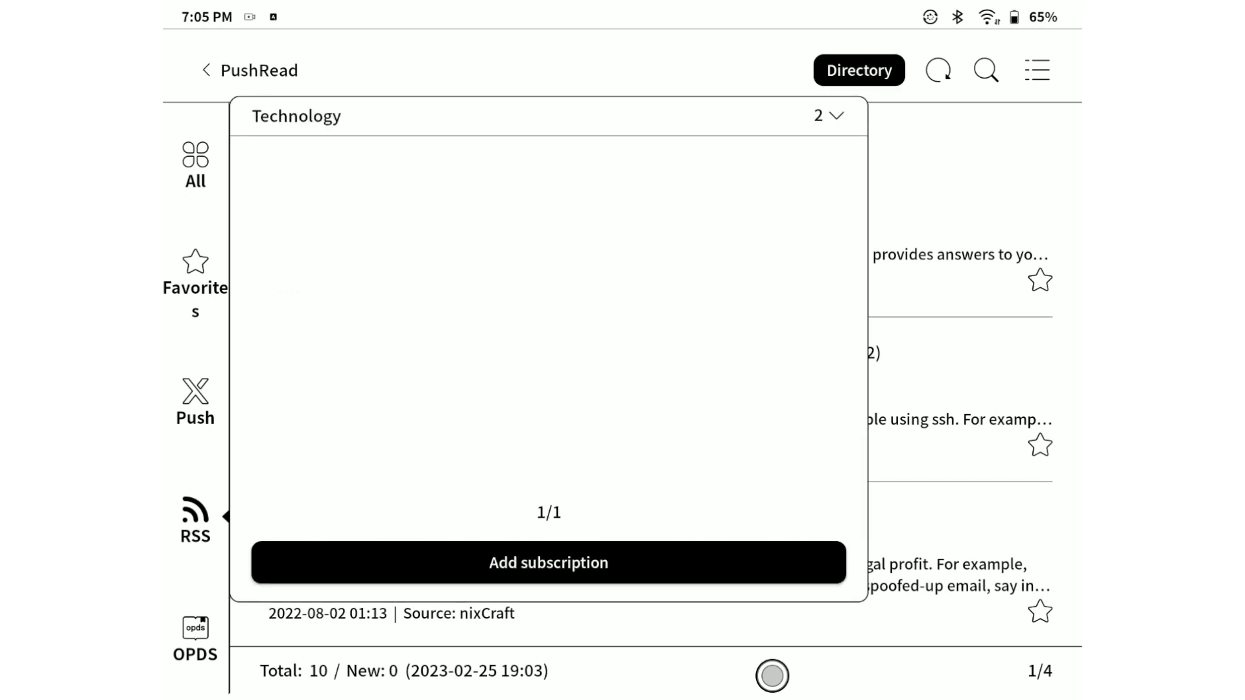
List the Apple Newsroom feed's articles, toggling Preview mode on and back to text-only headlines.
left_click(832, 116)
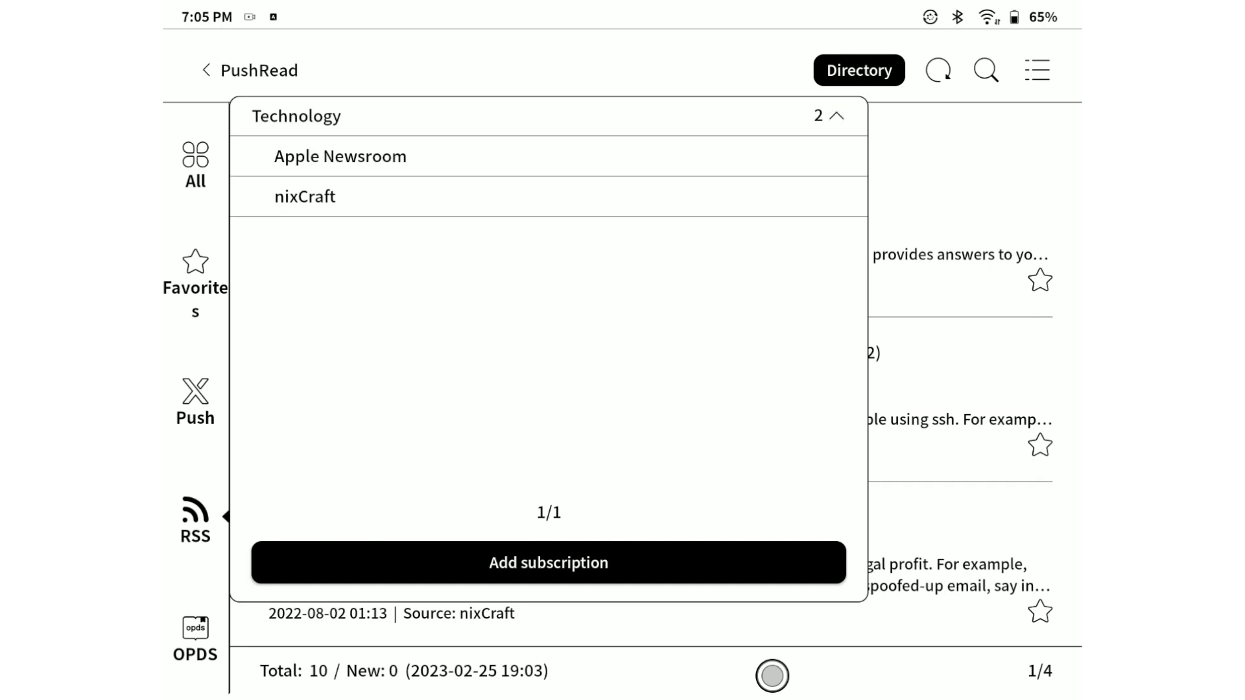
left_click(339, 155)
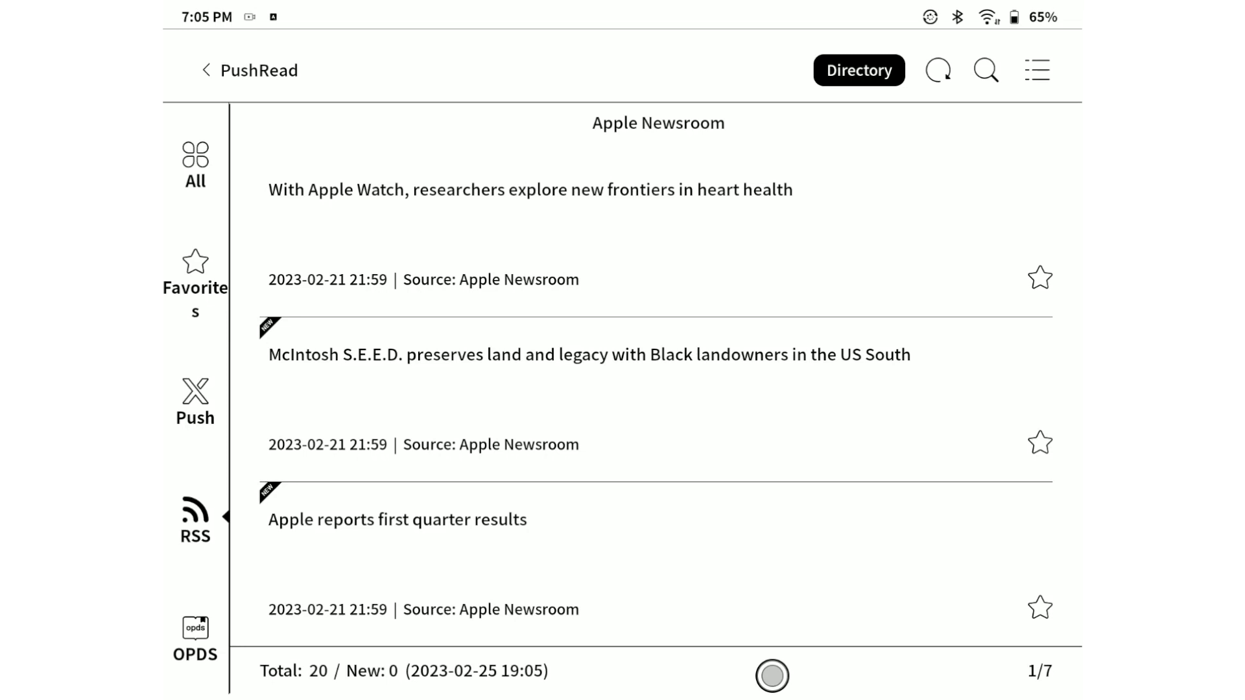
left_click(1036, 70)
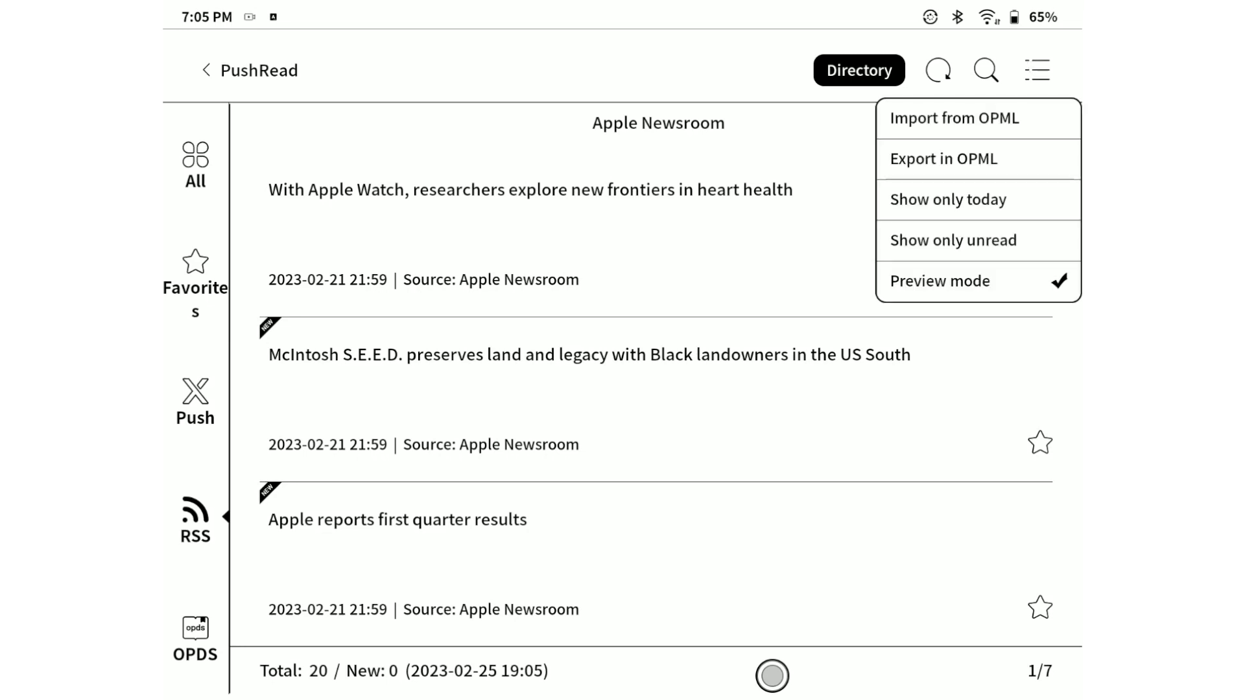
left_click(939, 280)
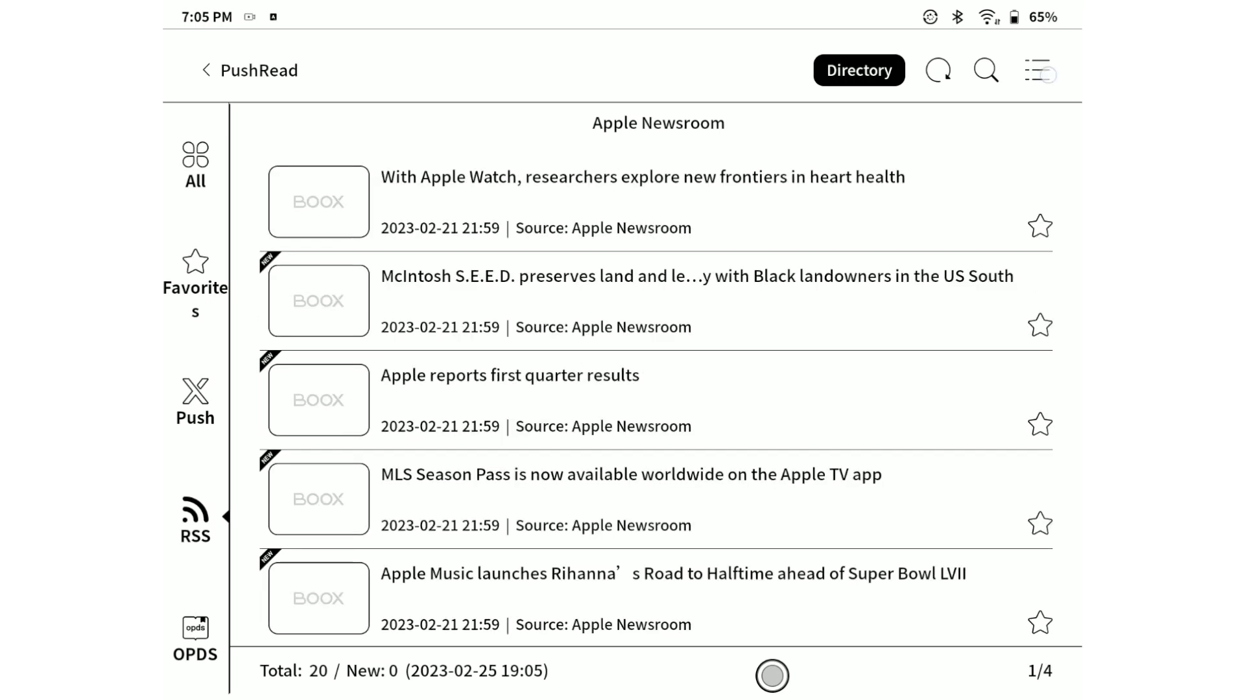
left_click(1036, 70)
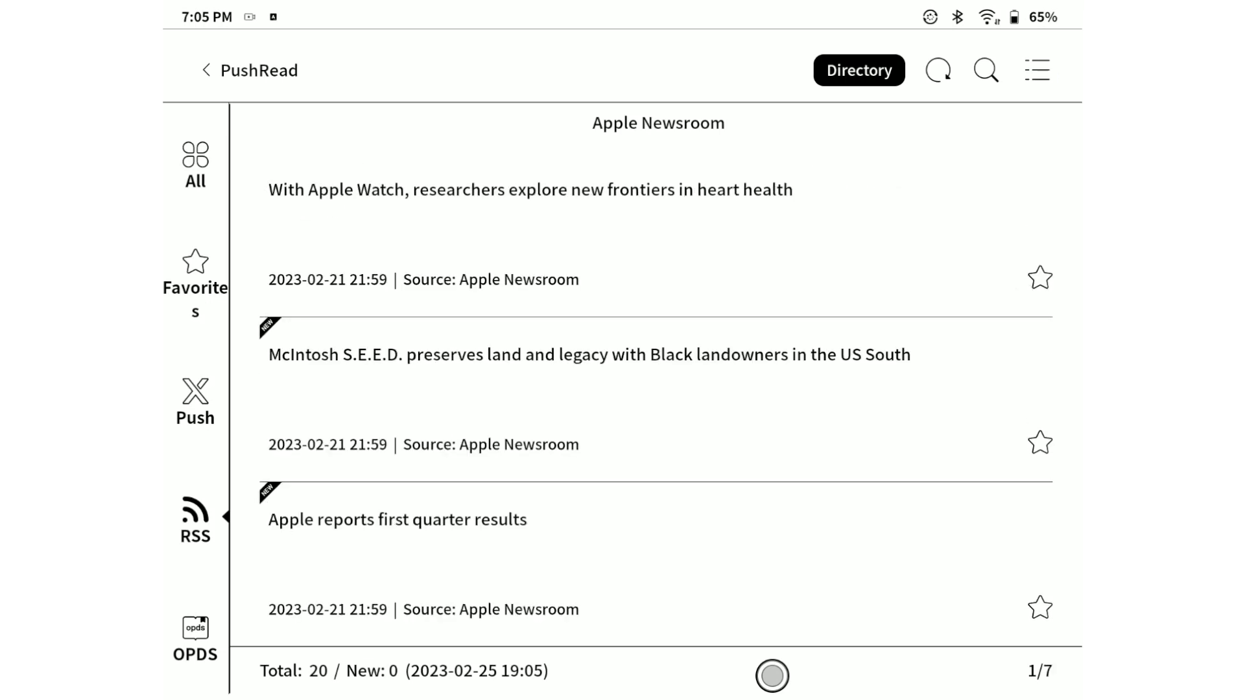
left_click(858, 70)
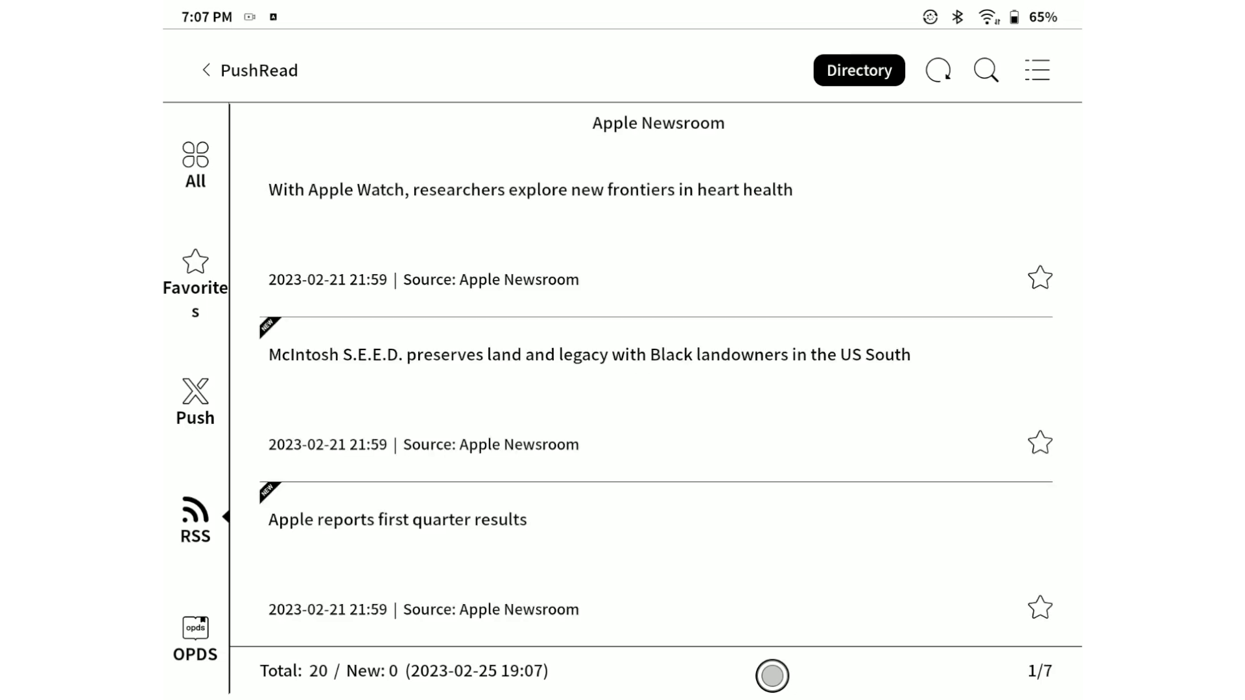
Open the 'With Apple Watch, researchers explore…' heart health article.
left_click(529, 190)
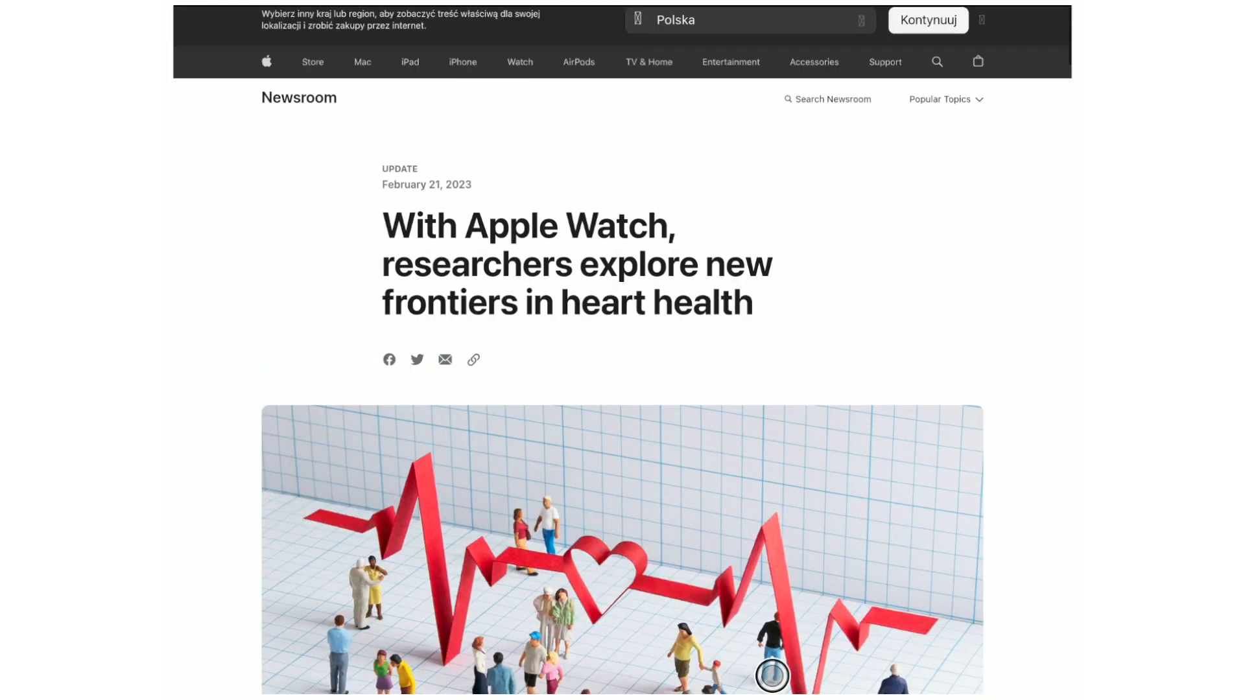
Read through the article, switching from Web Mode to reflowed text partway.
scroll("down", 3)
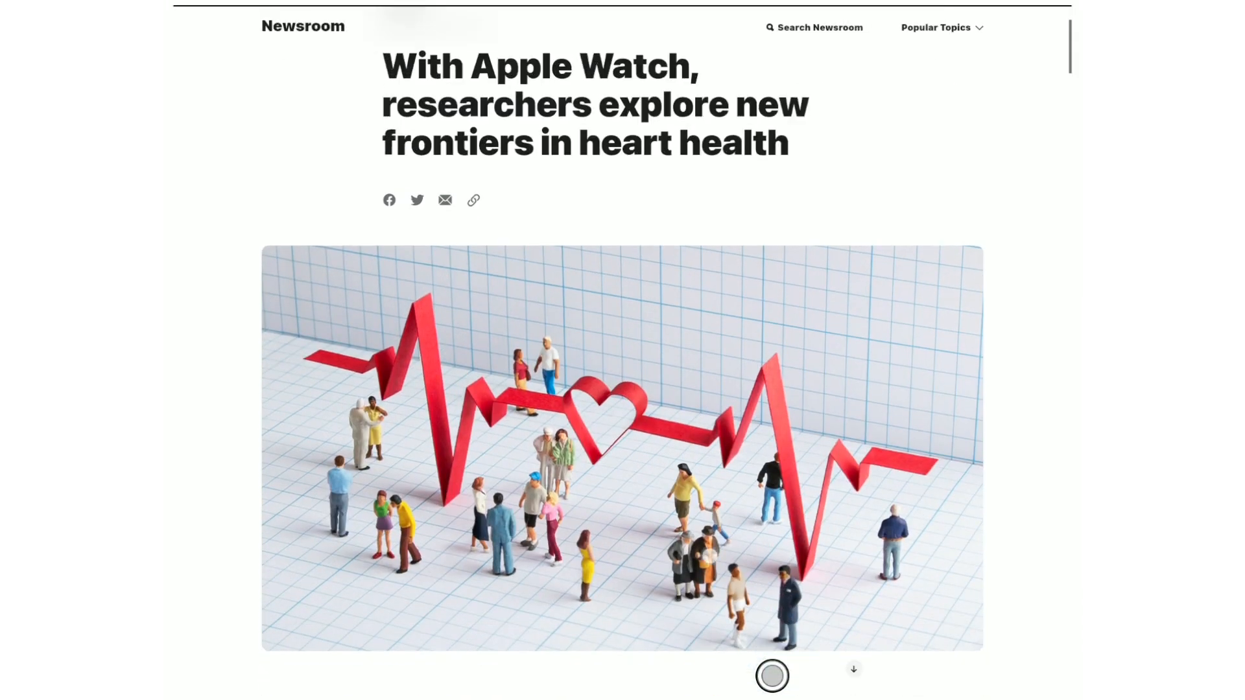
scroll("down", 3)
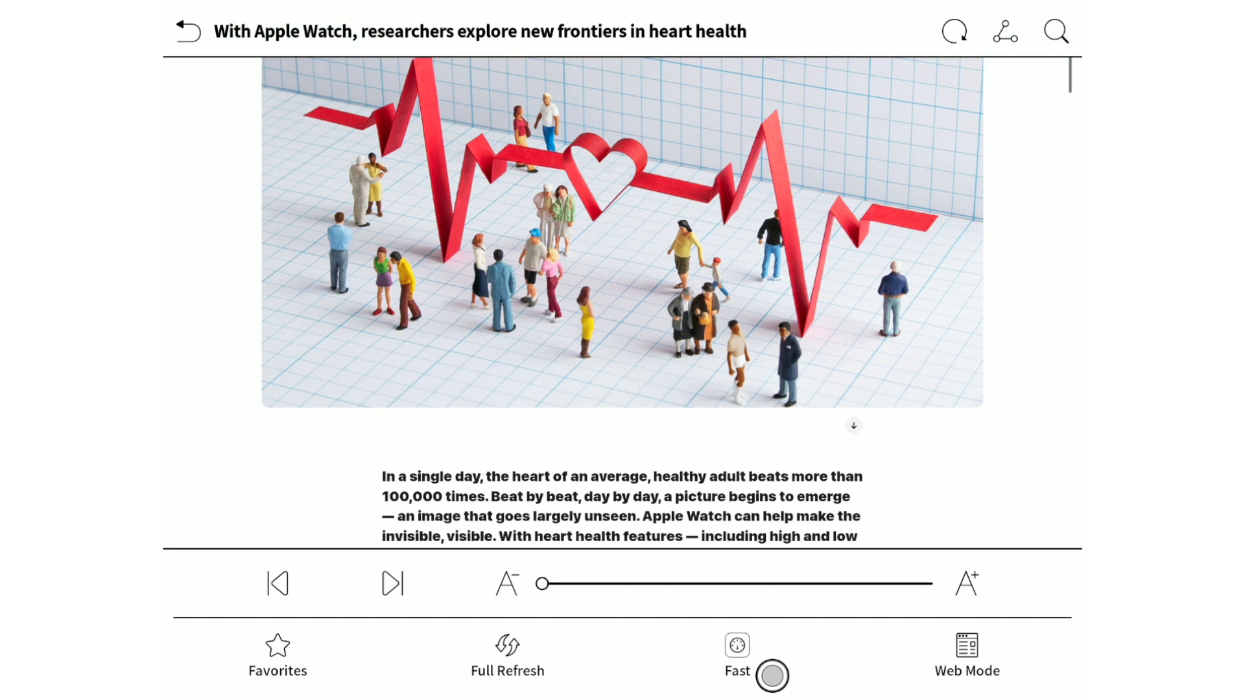
left_click(736, 655)
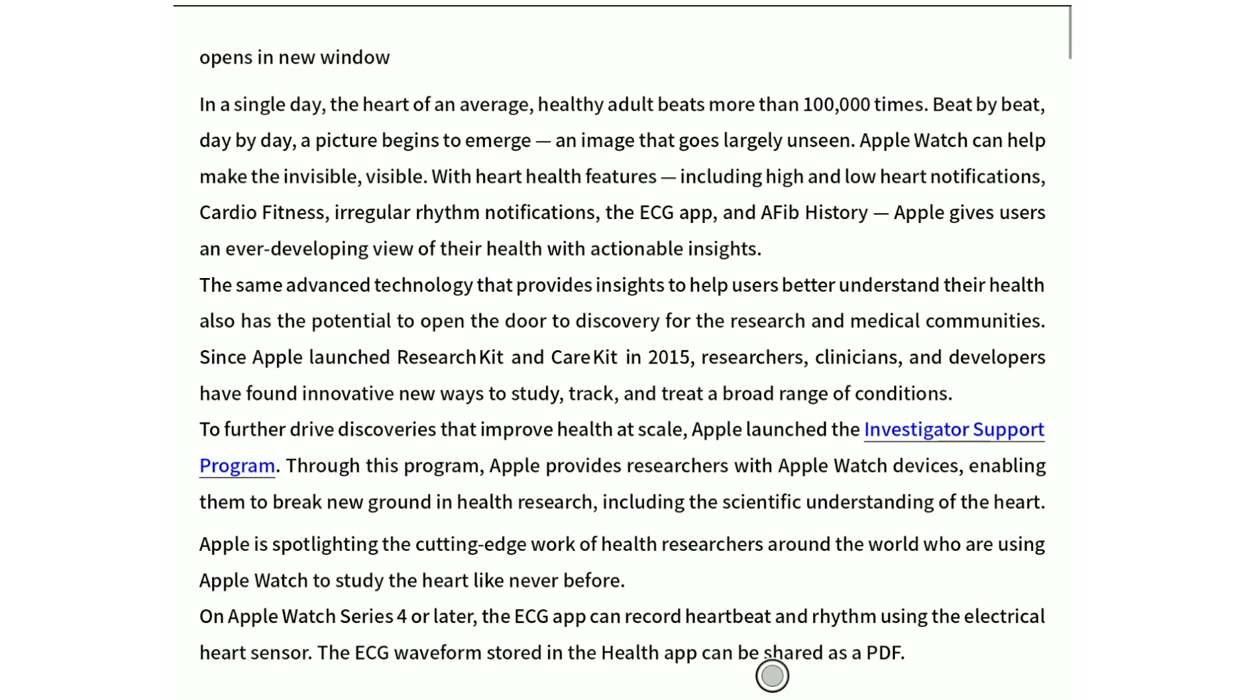
scroll("down", 3)
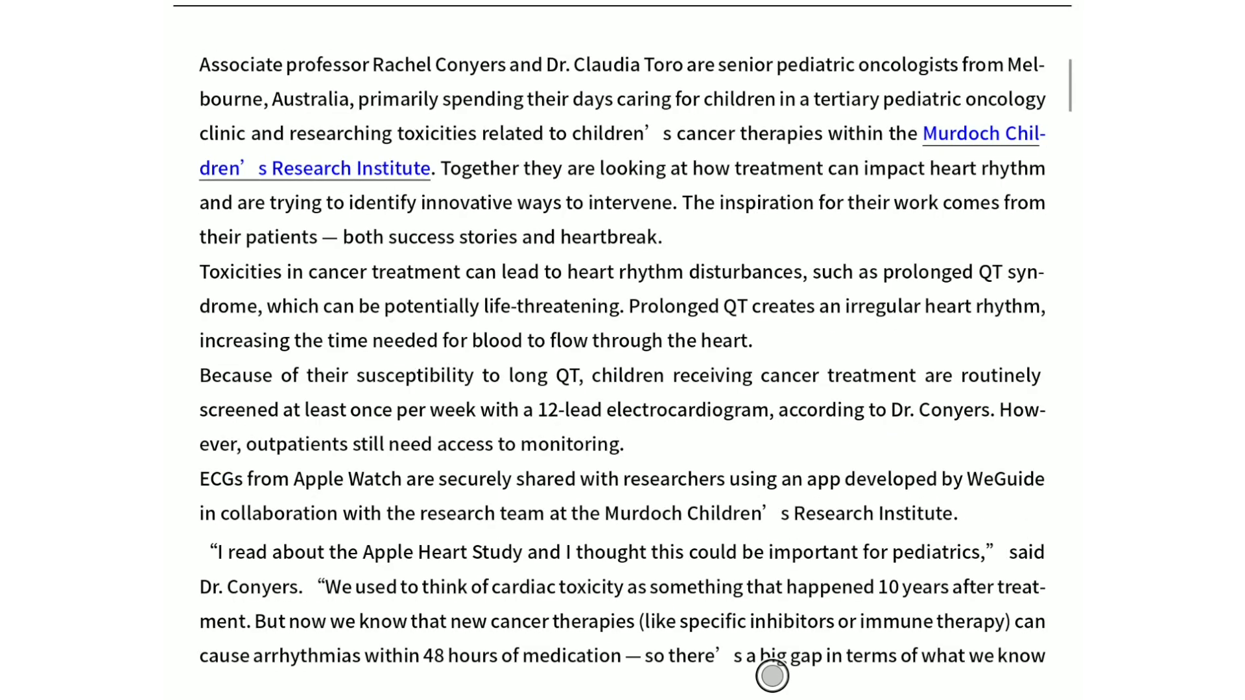
scroll("down", 3)
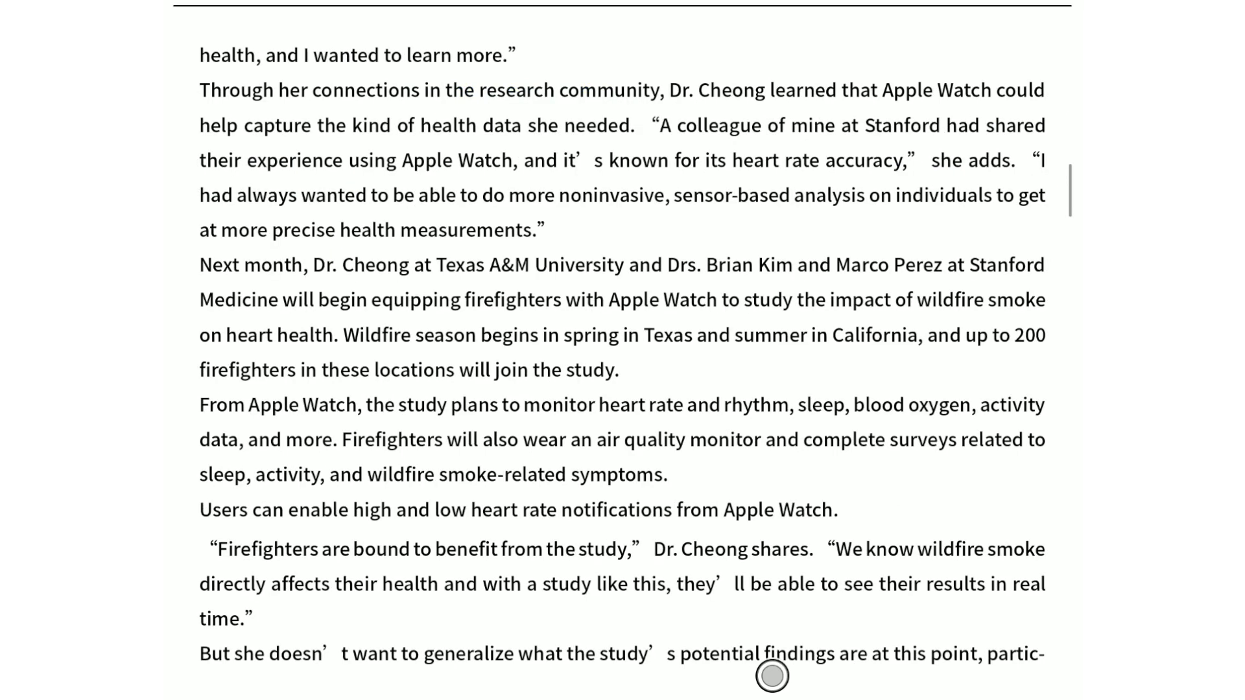
scroll("down", 3)
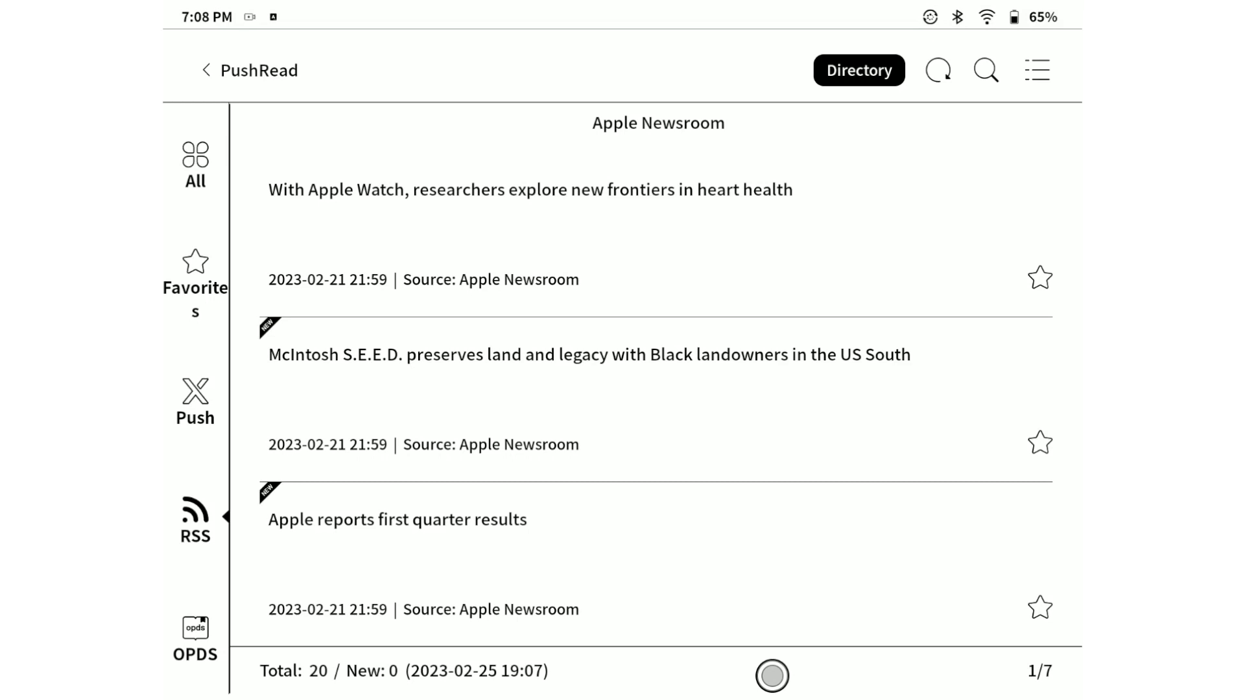
Sign in to the BOOX web portal by e-mail, choose the new notes data version, and go to Internet Reading.
left_click(205, 70)
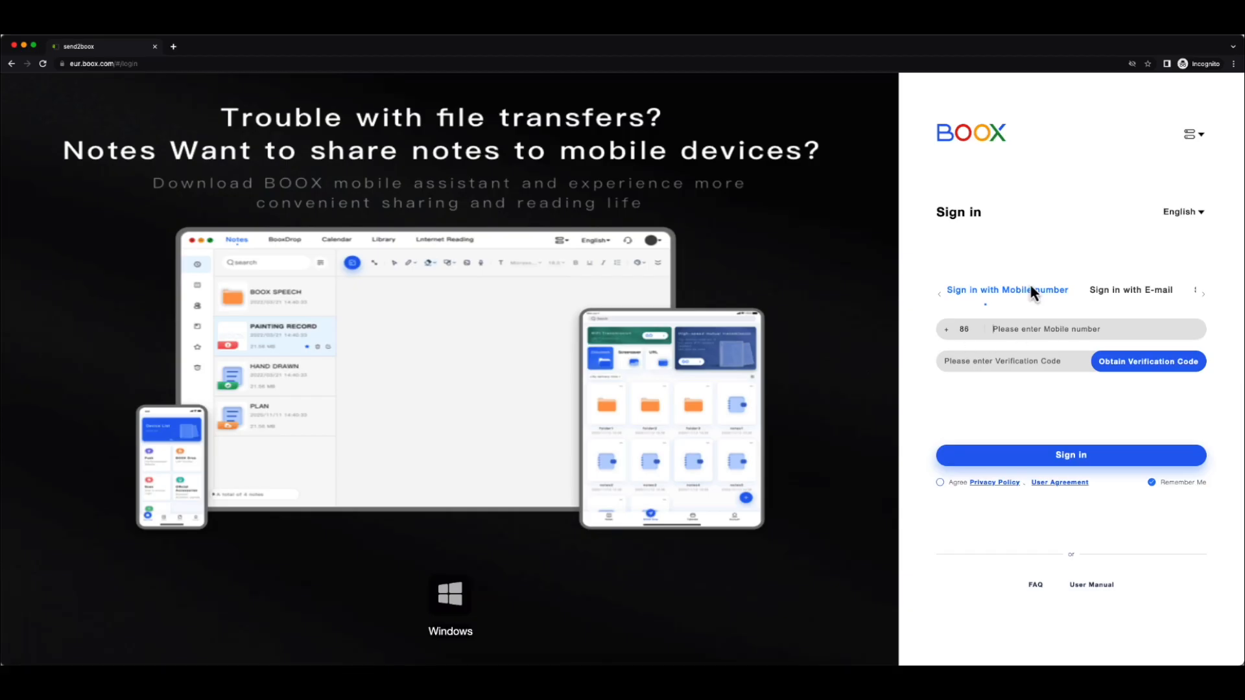
left_click(1131, 289)
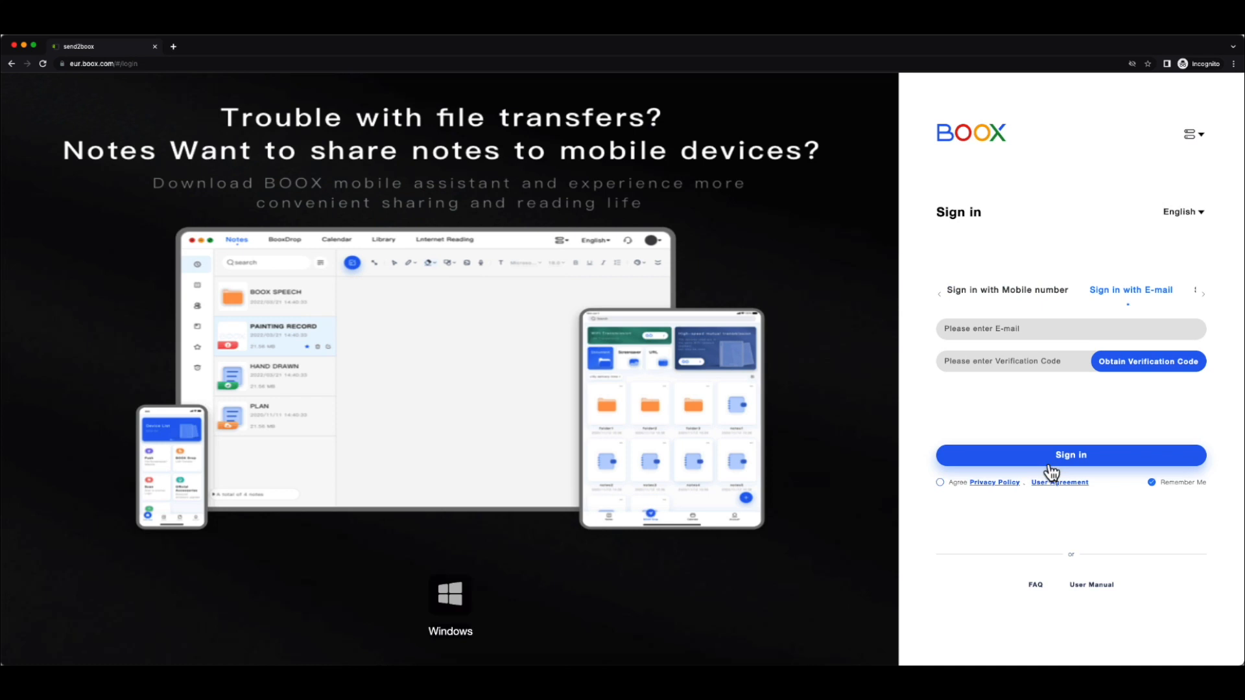
left_click(1070, 453)
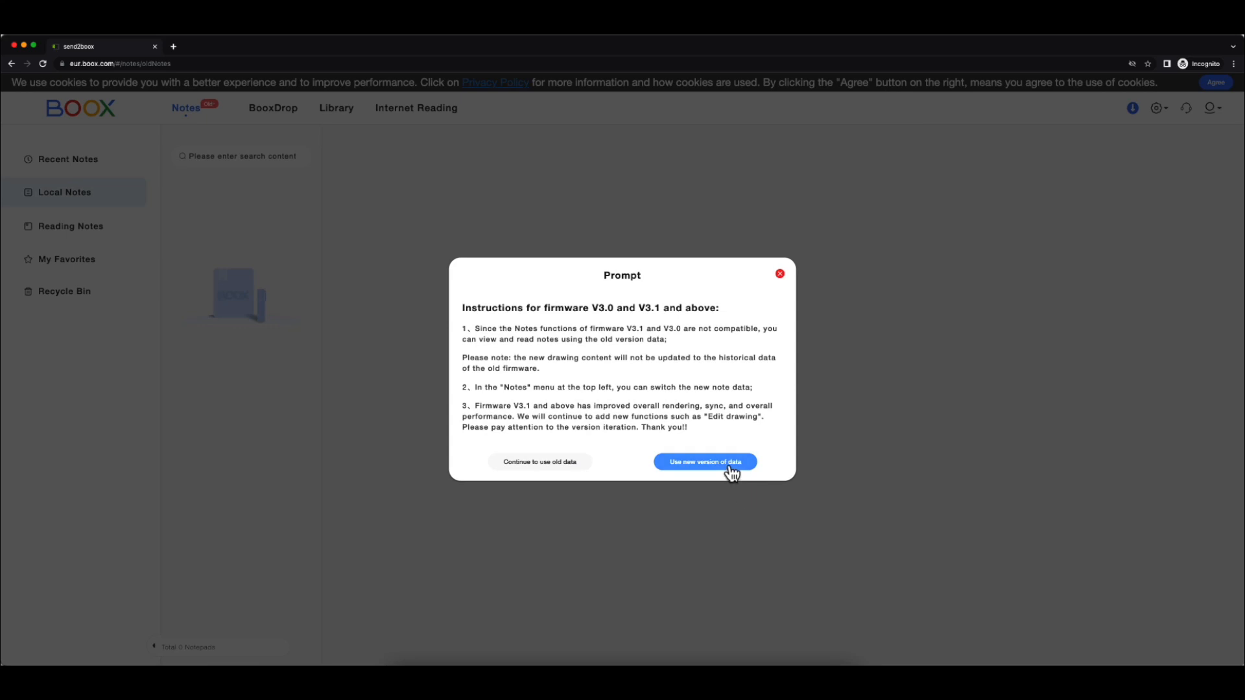
left_click(704, 462)
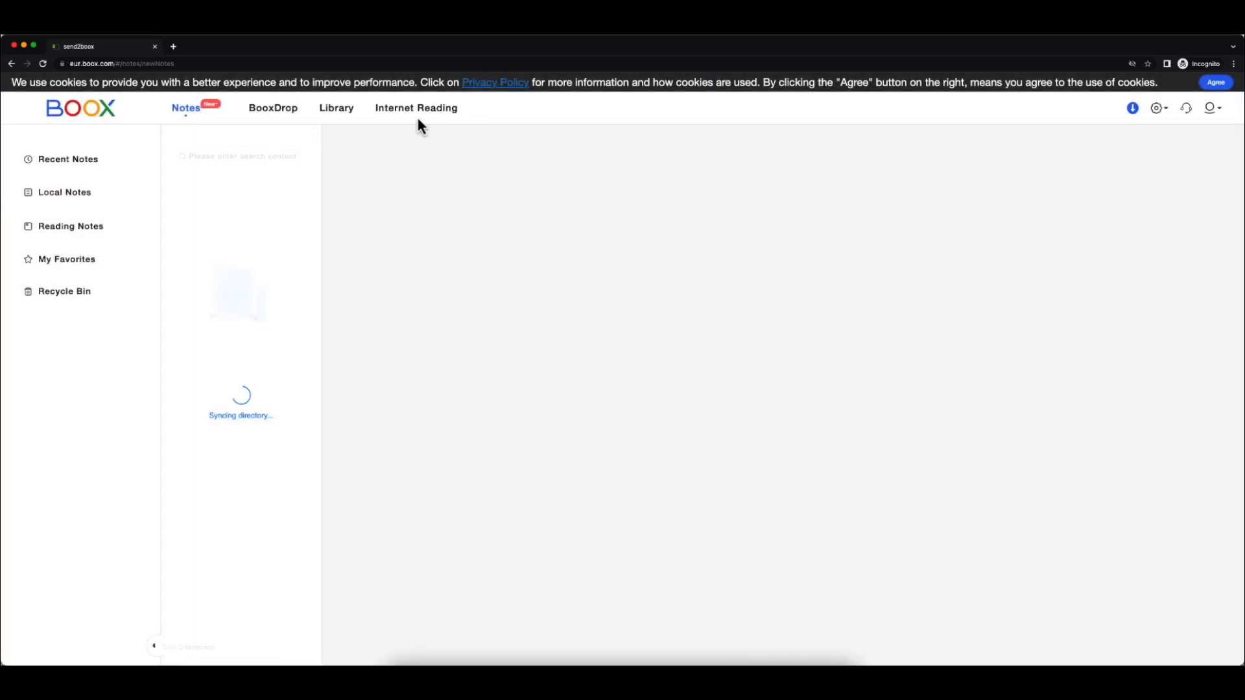
left_click(416, 108)
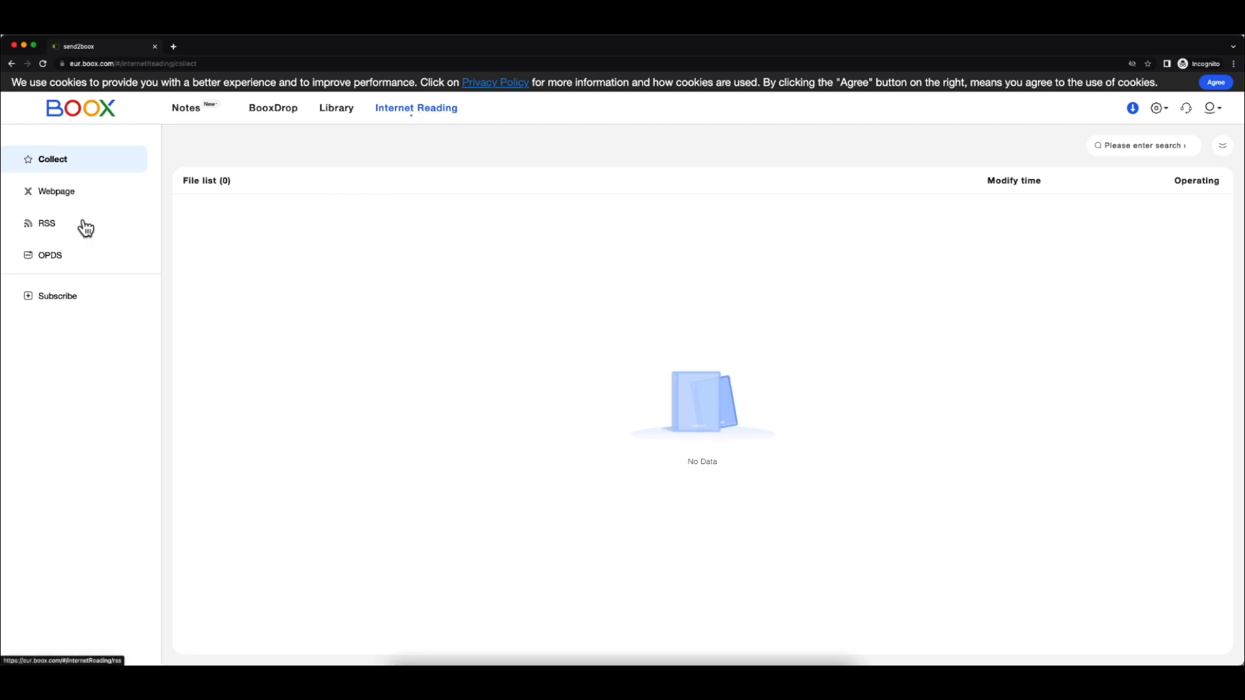
In the portal's RSS groups, unsubscribe the Technology feeds and delete the Technology group.
left_click(47, 223)
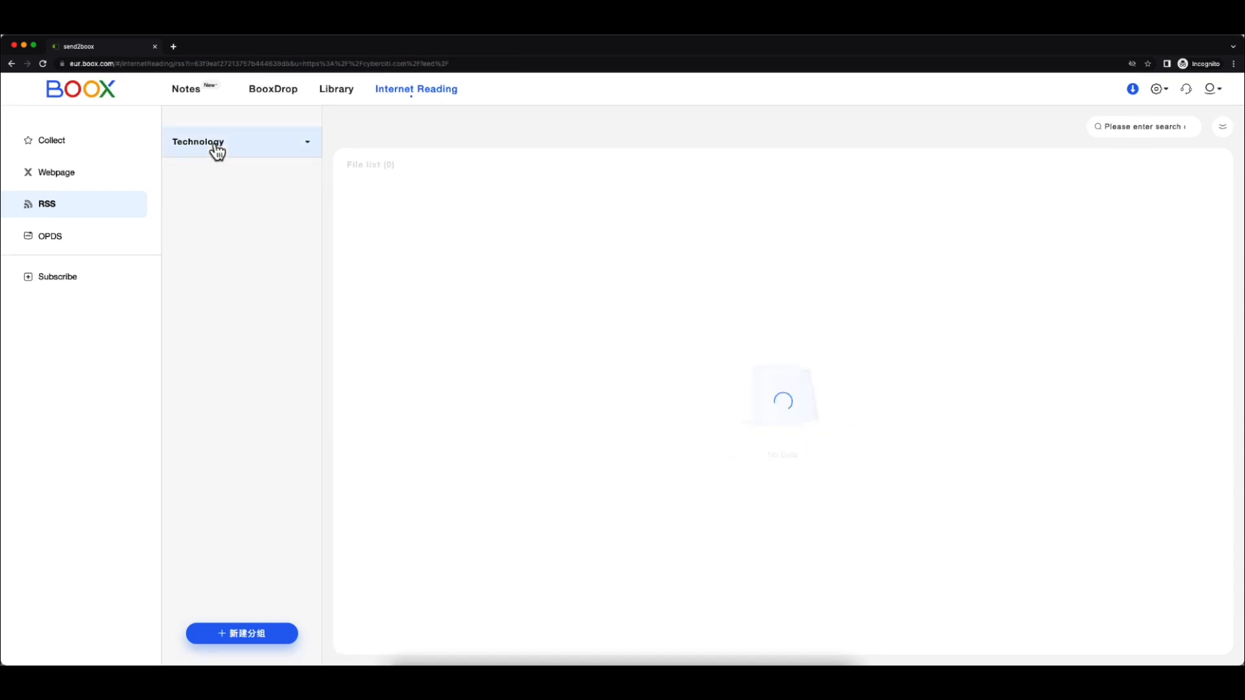
right_click(201, 170)
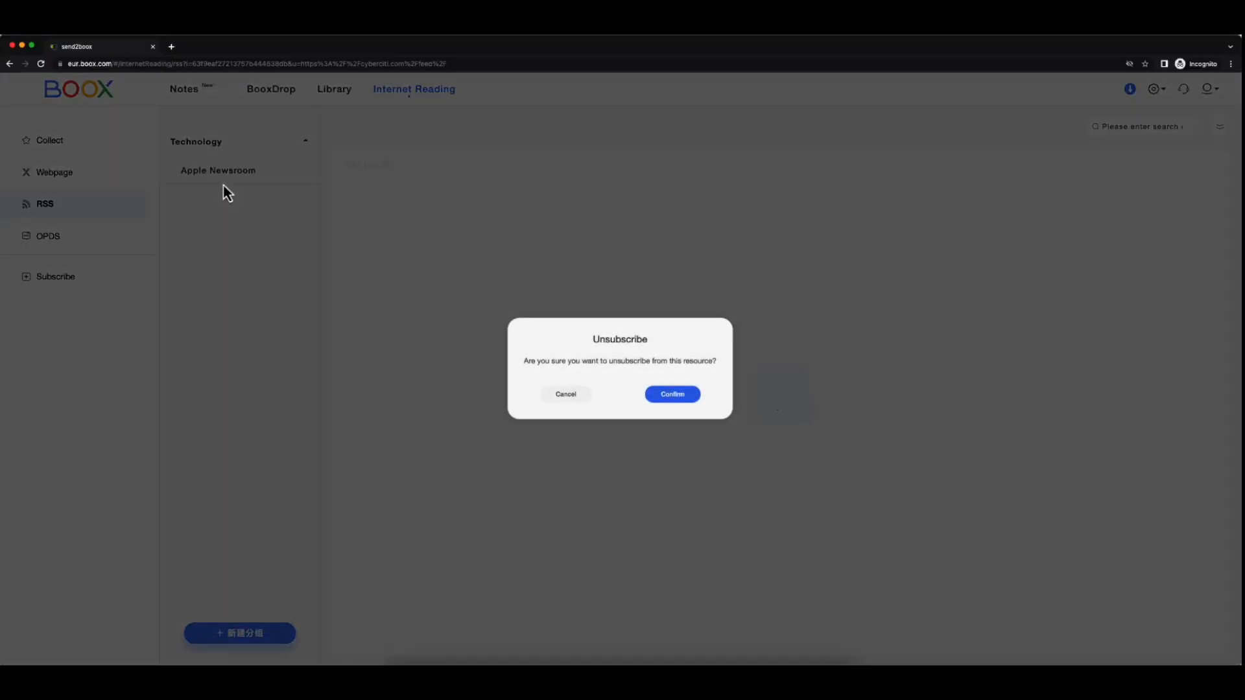
left_click(671, 395)
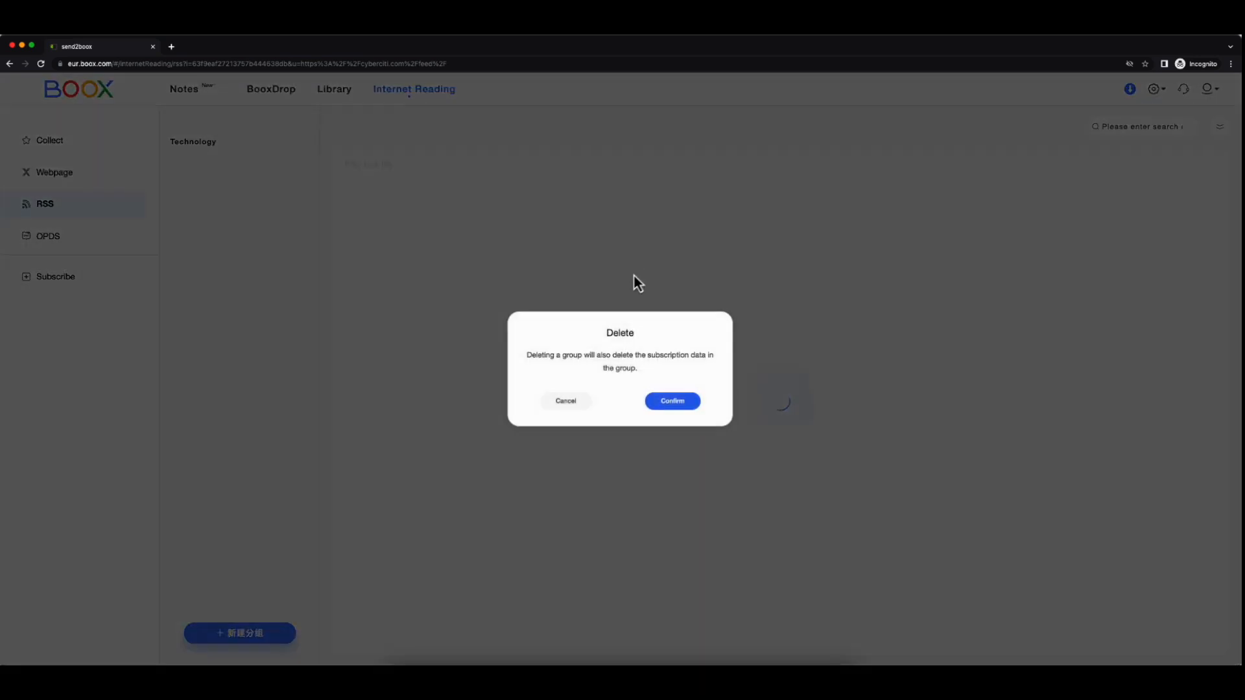
left_click(670, 401)
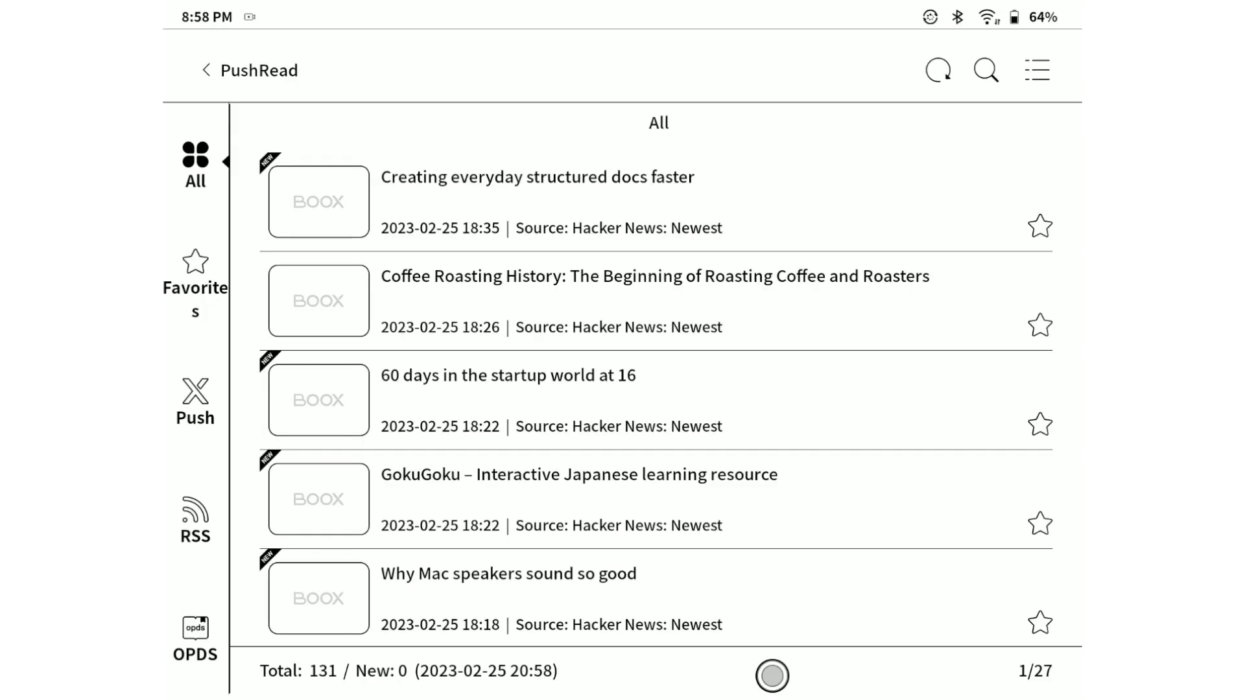
Refresh PushRead's RSS section so it shows 'No subscription yet'.
left_click(193, 516)
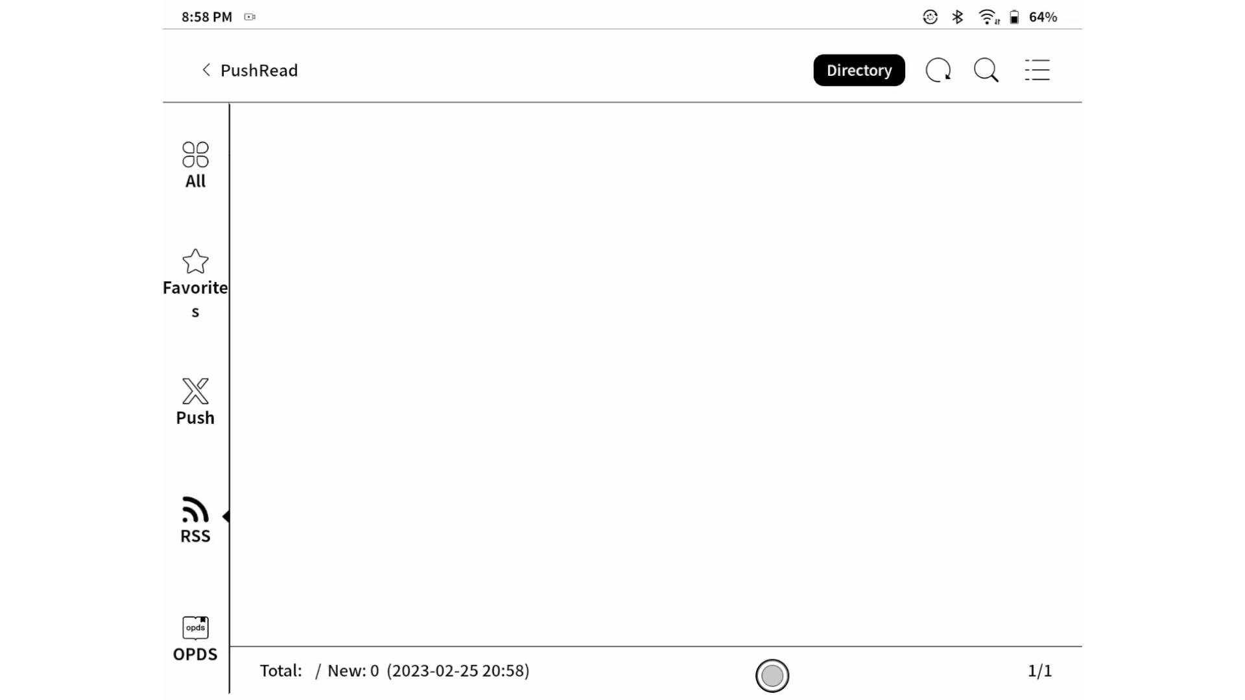
left_click(194, 516)
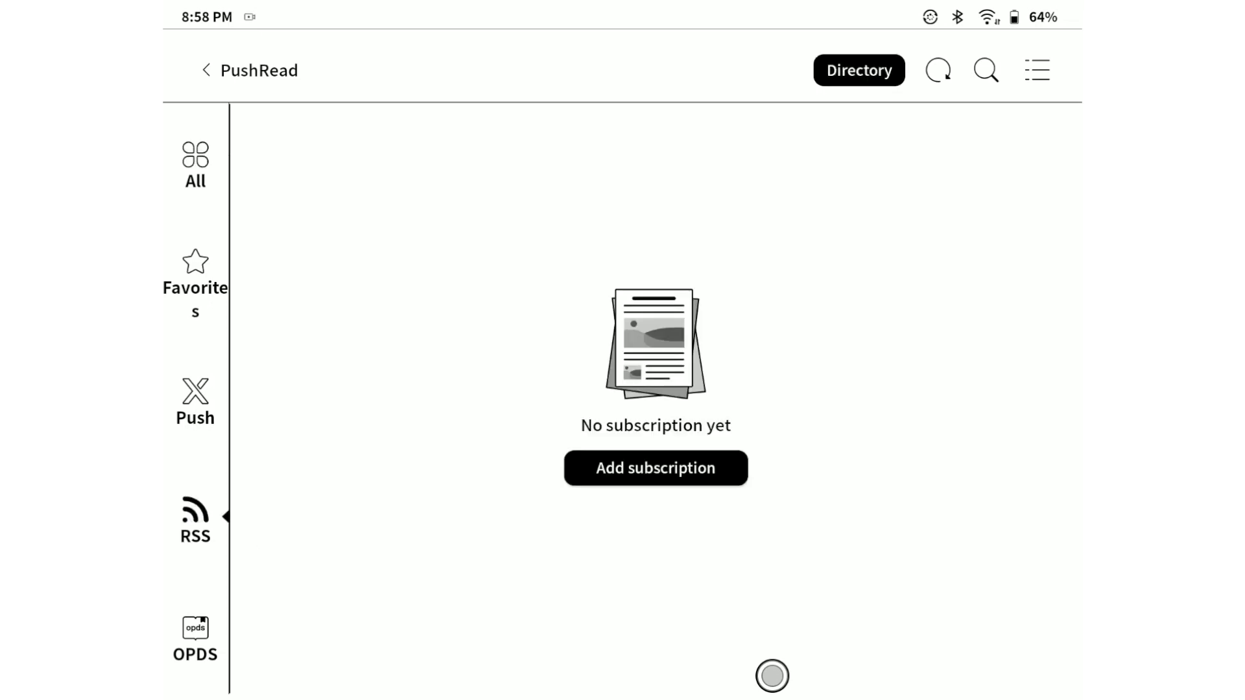